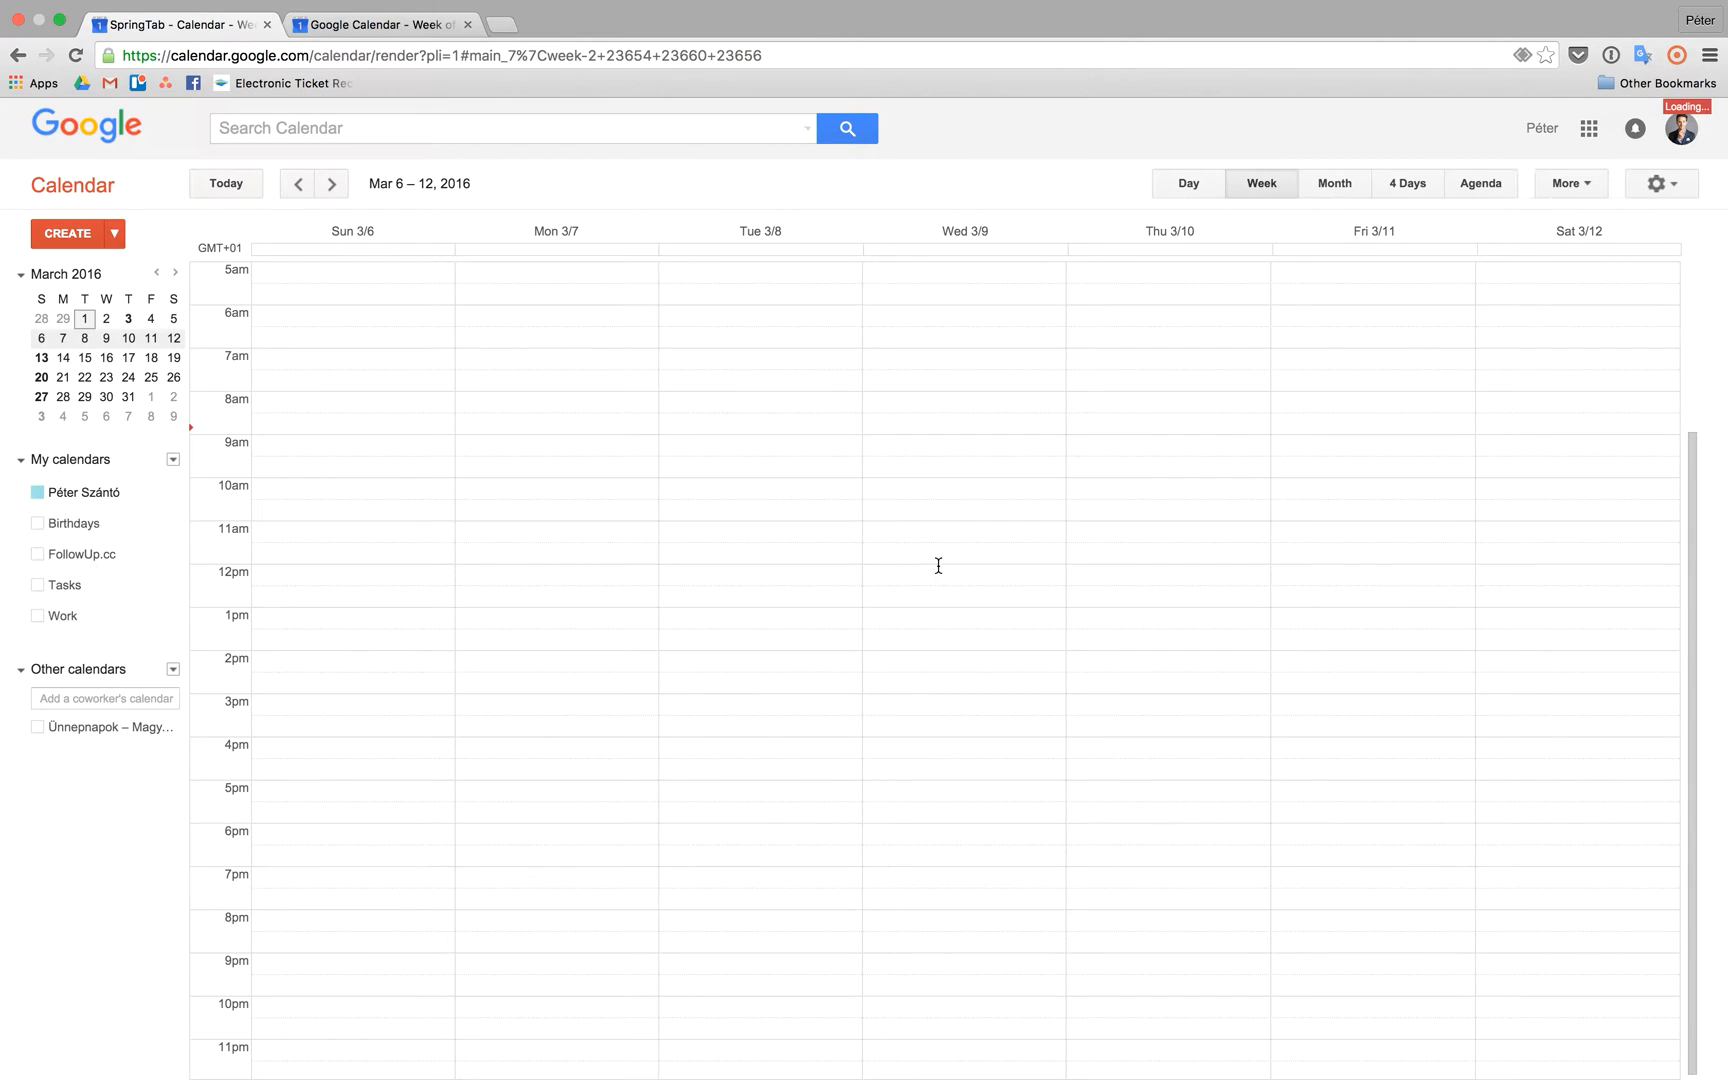
pyautogui.moveTo(940, 572)
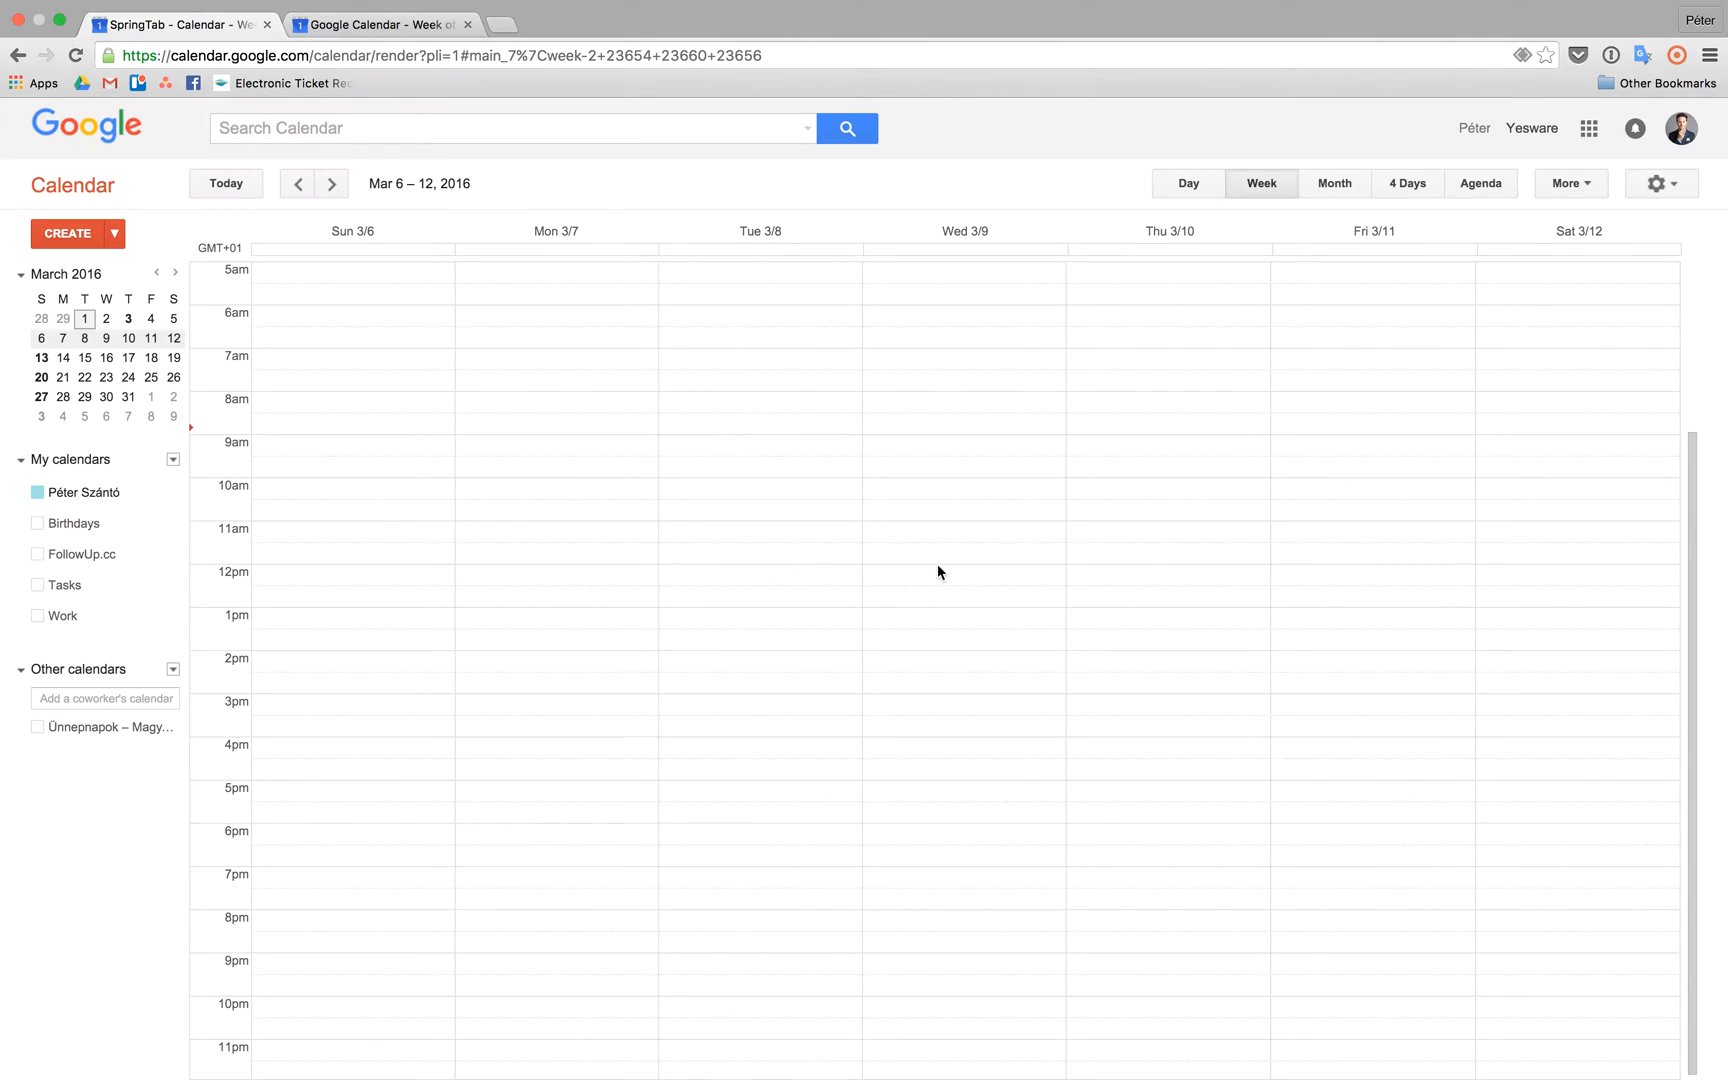
pyautogui.moveTo(758, 520)
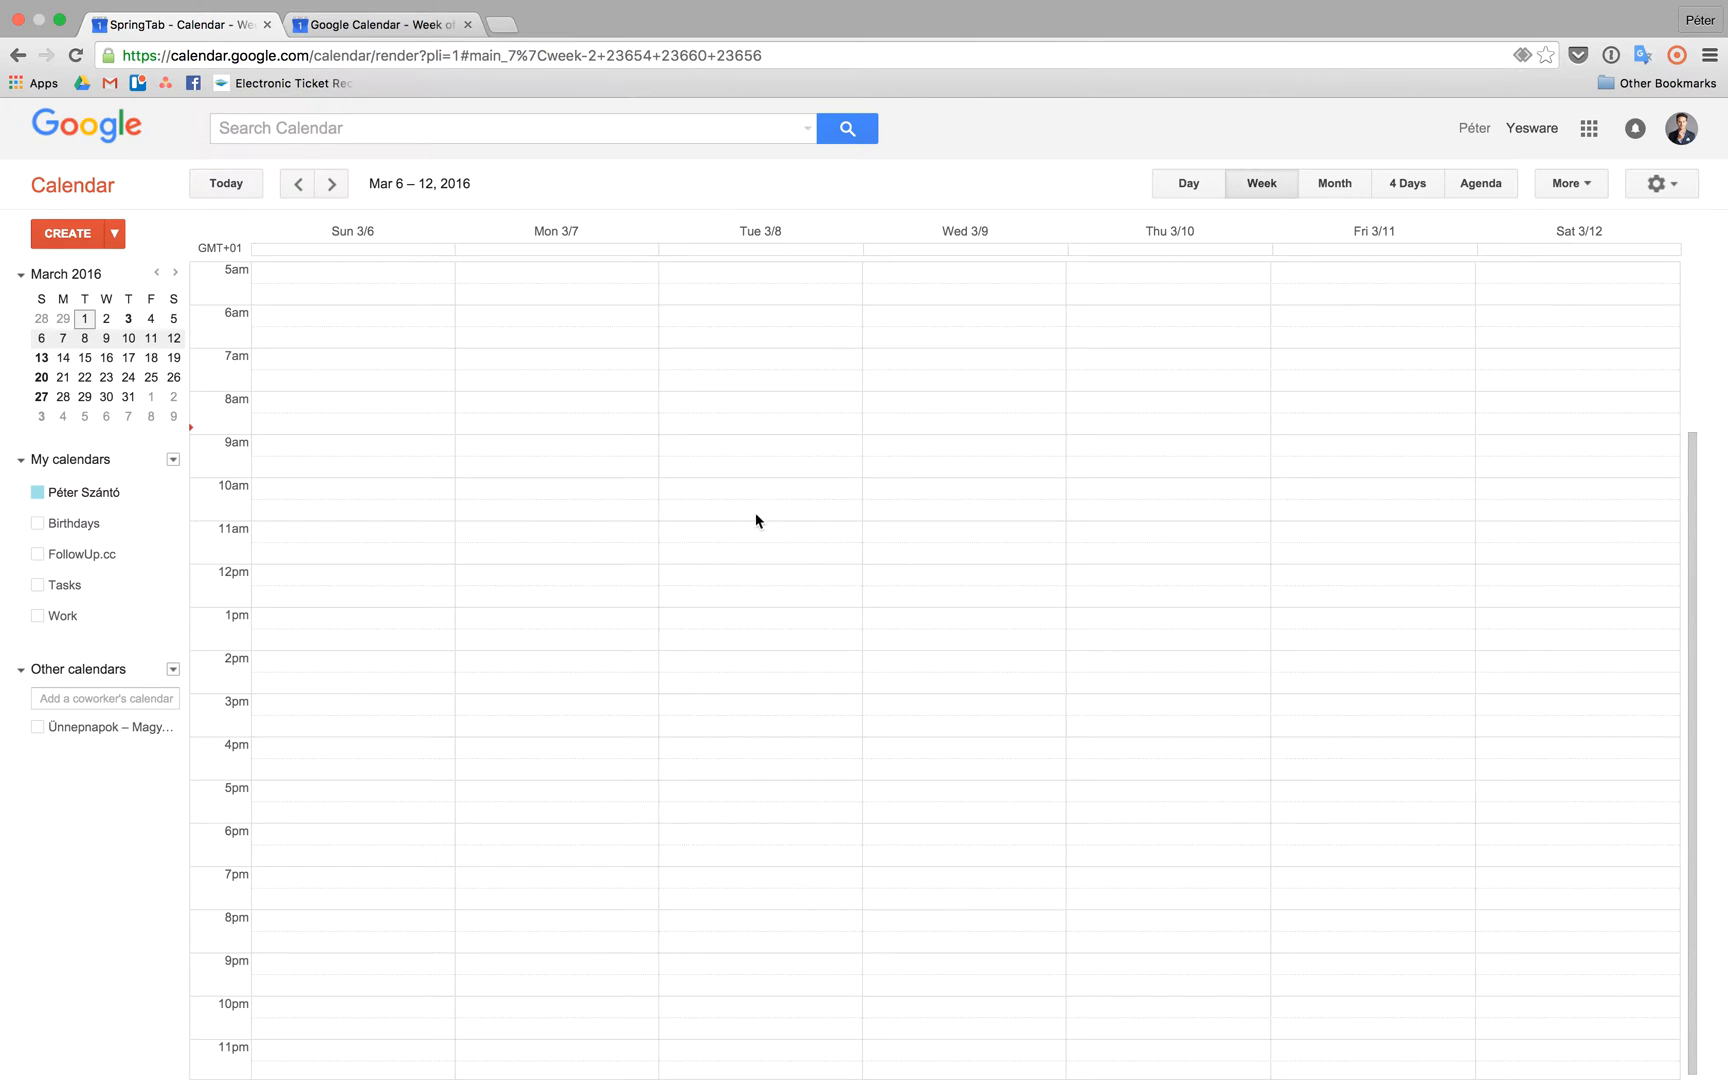
pyautogui.moveTo(628, 474)
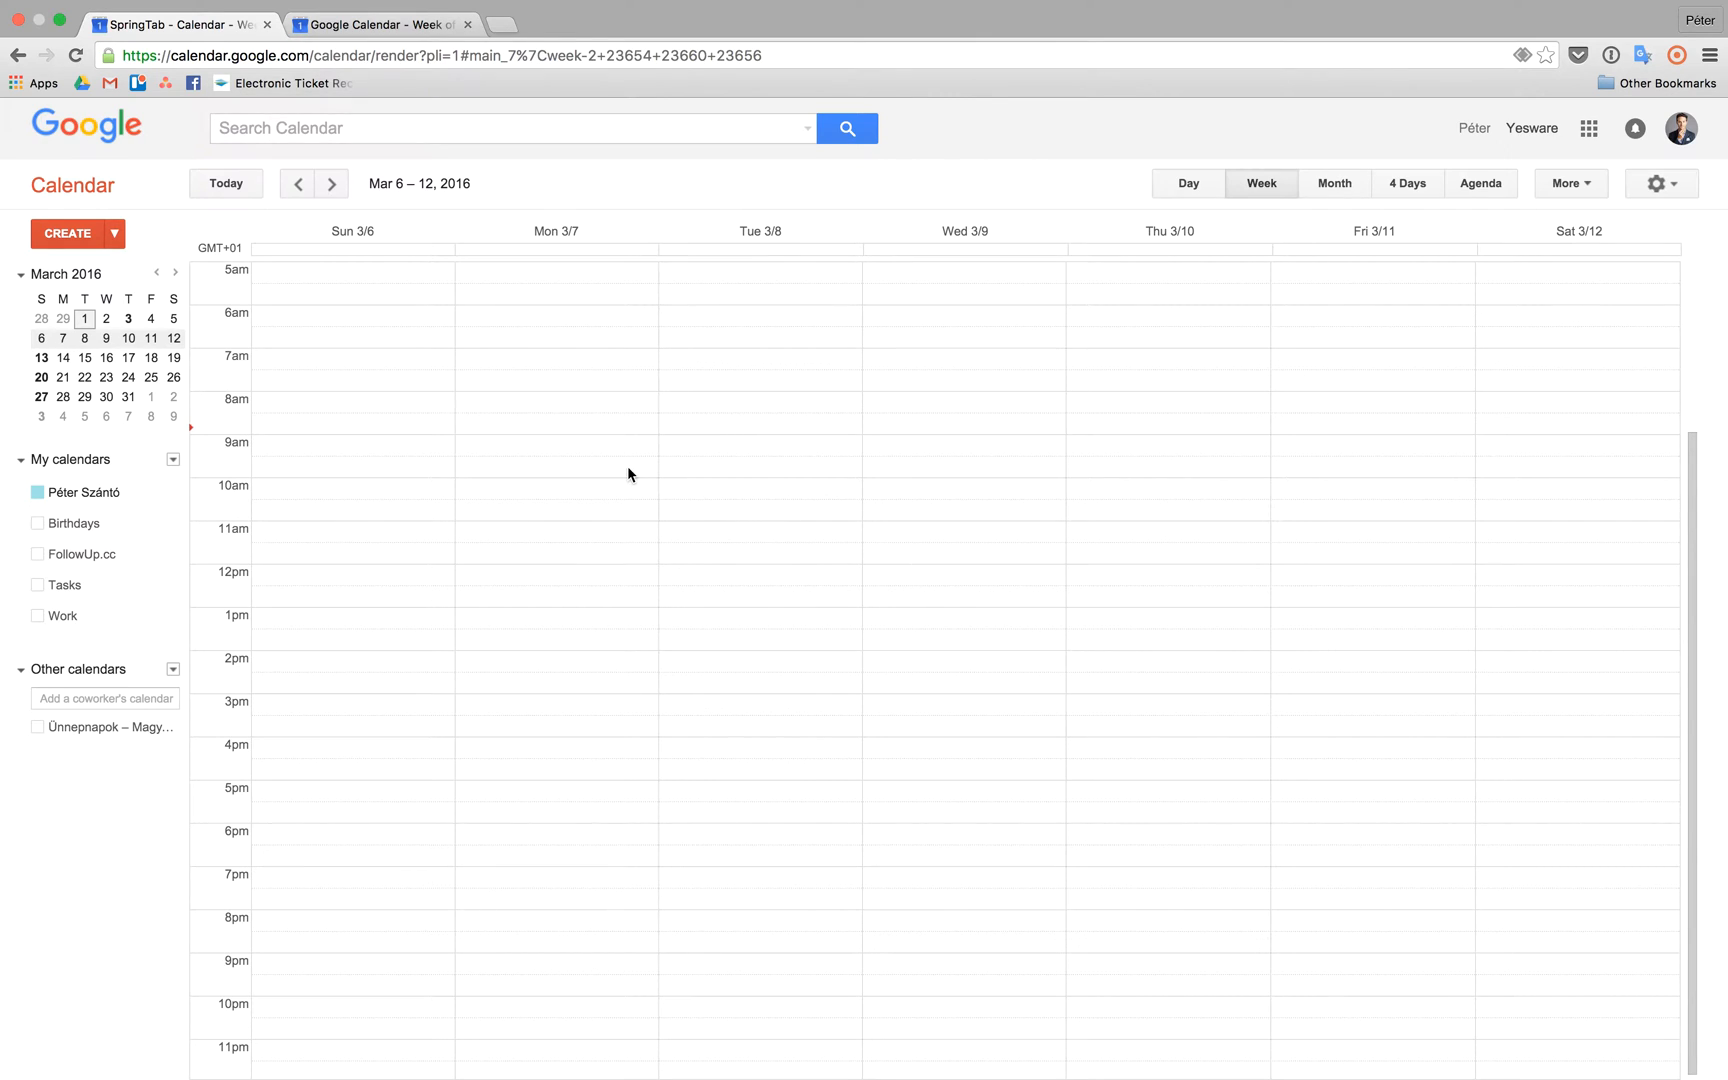
# Step: Title the new Sunday 3/6 1–2am event 'Weekly meeting with friends'
pyautogui.scroll(3)
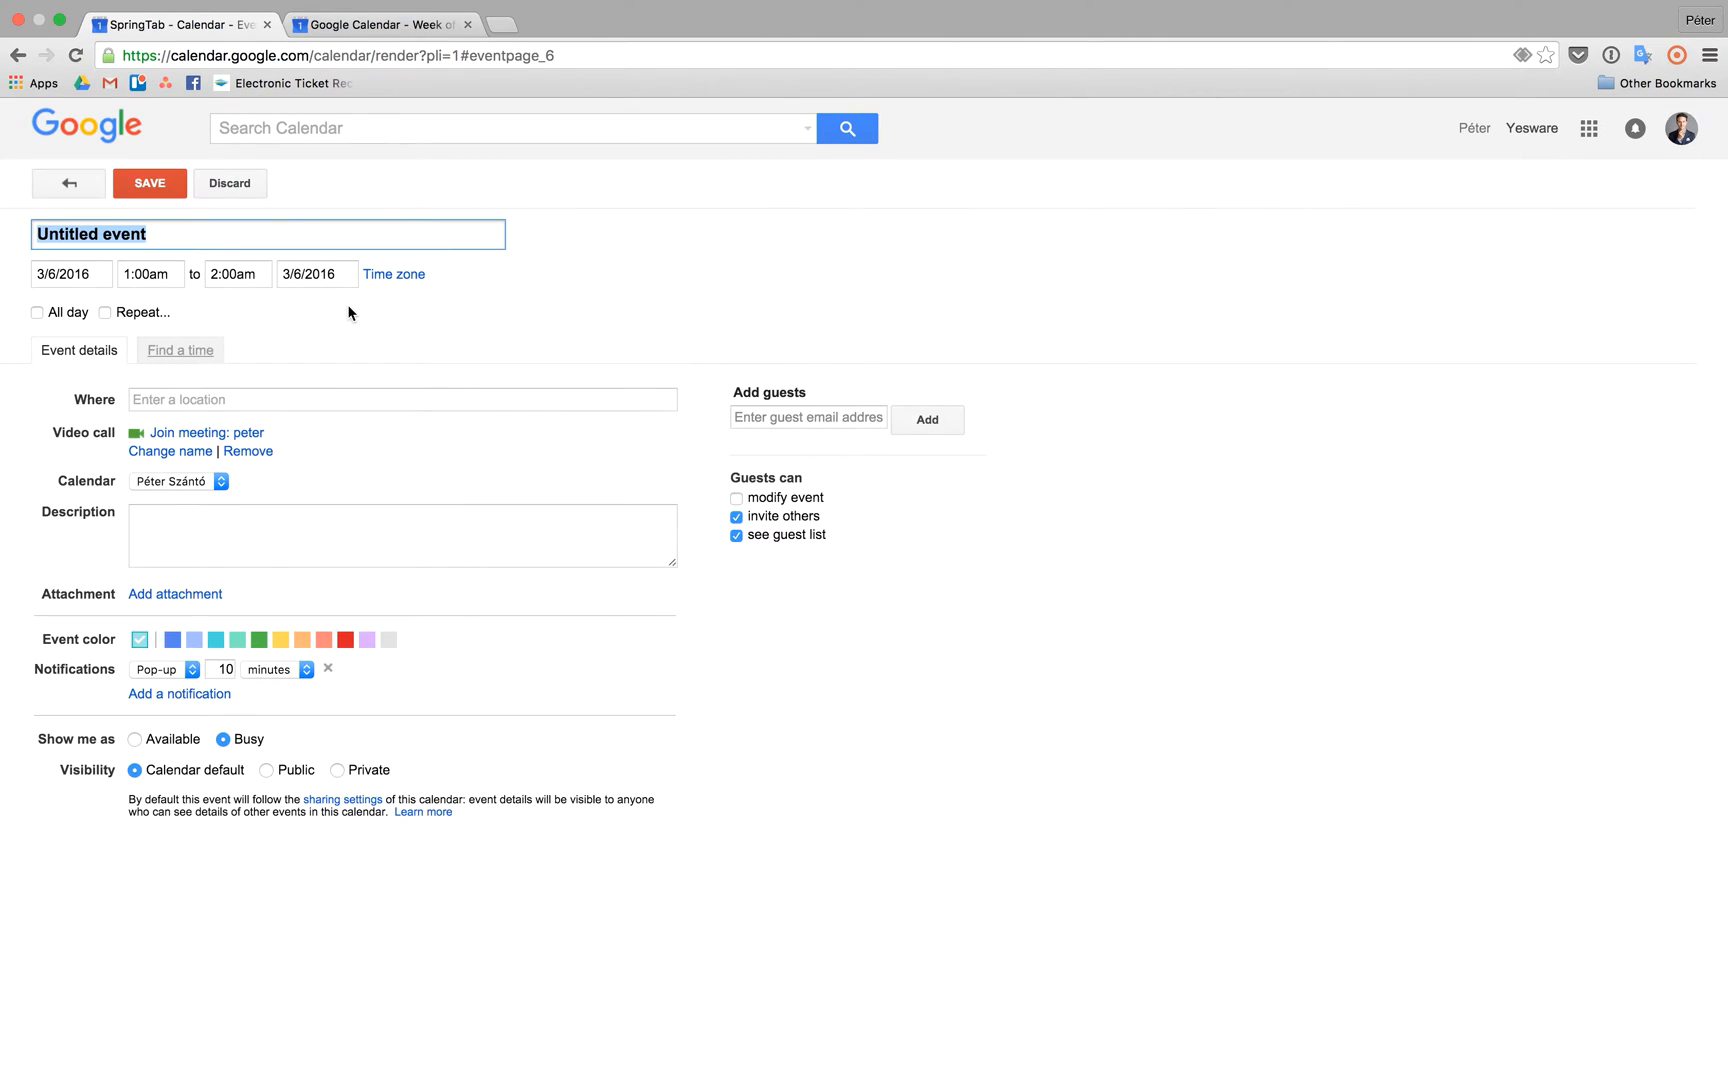
pyautogui.write('Weekly meeting with frie')
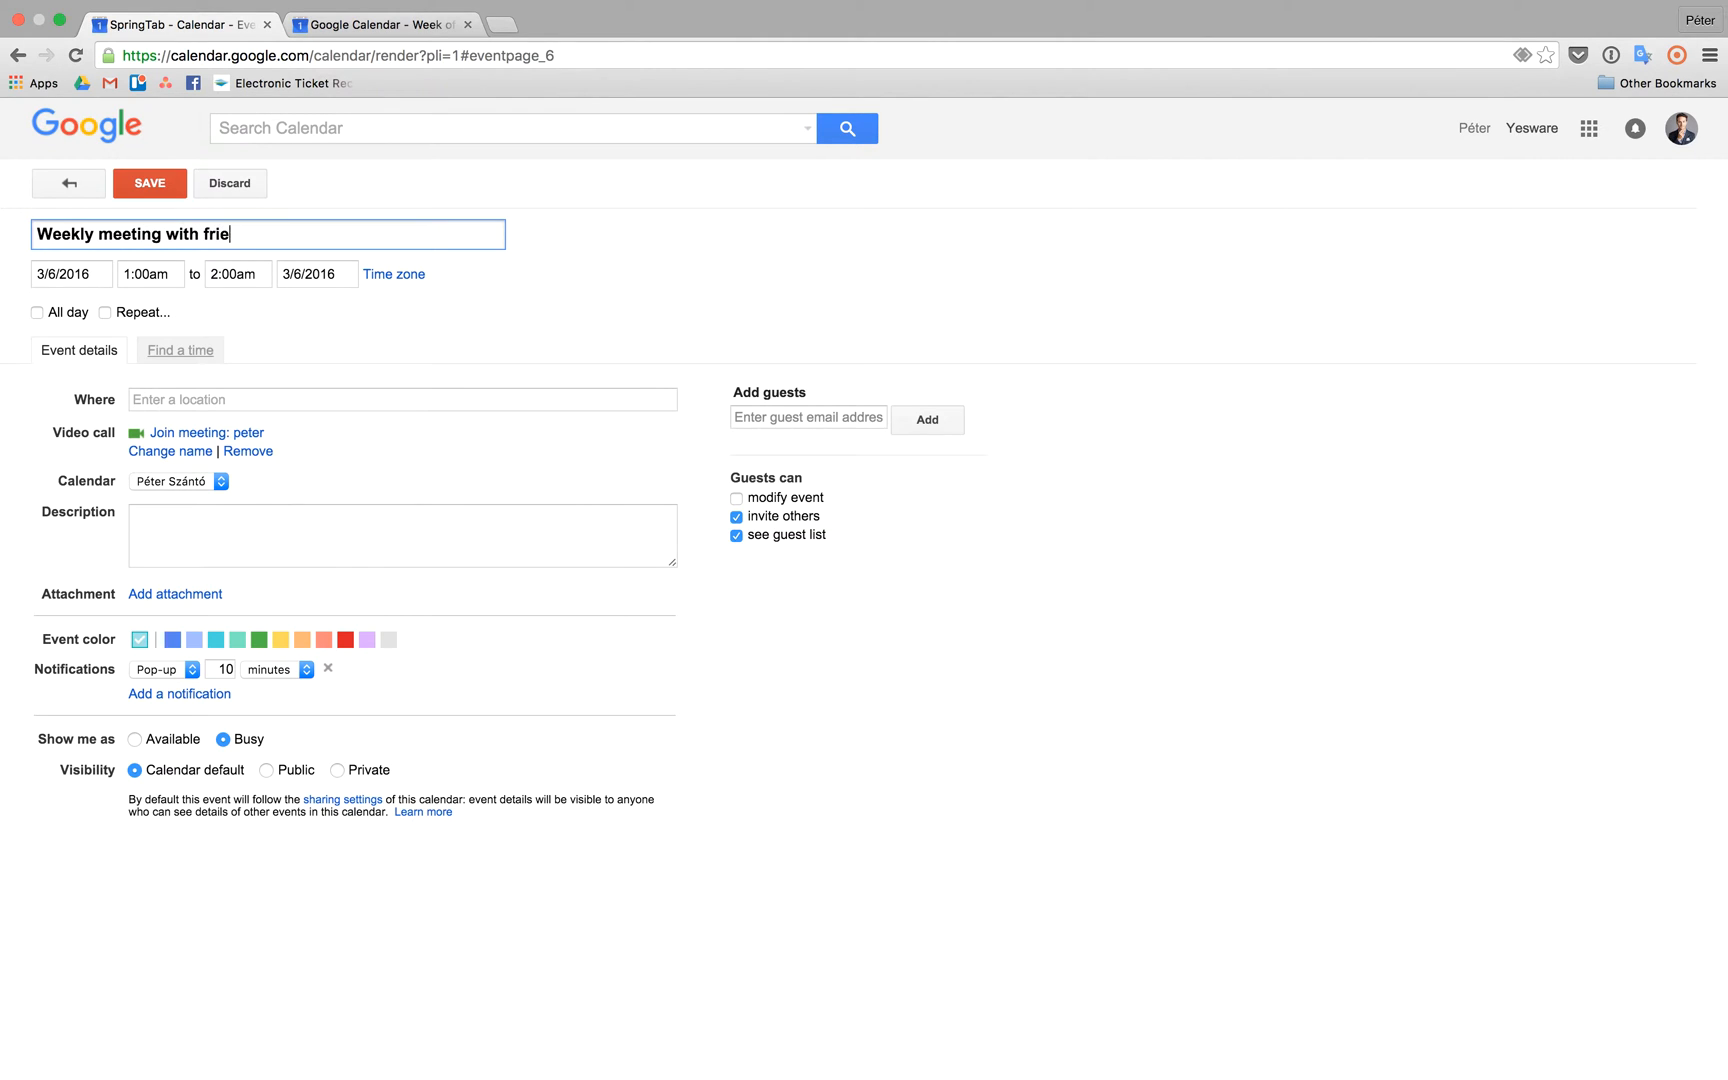
pyautogui.write('nds')
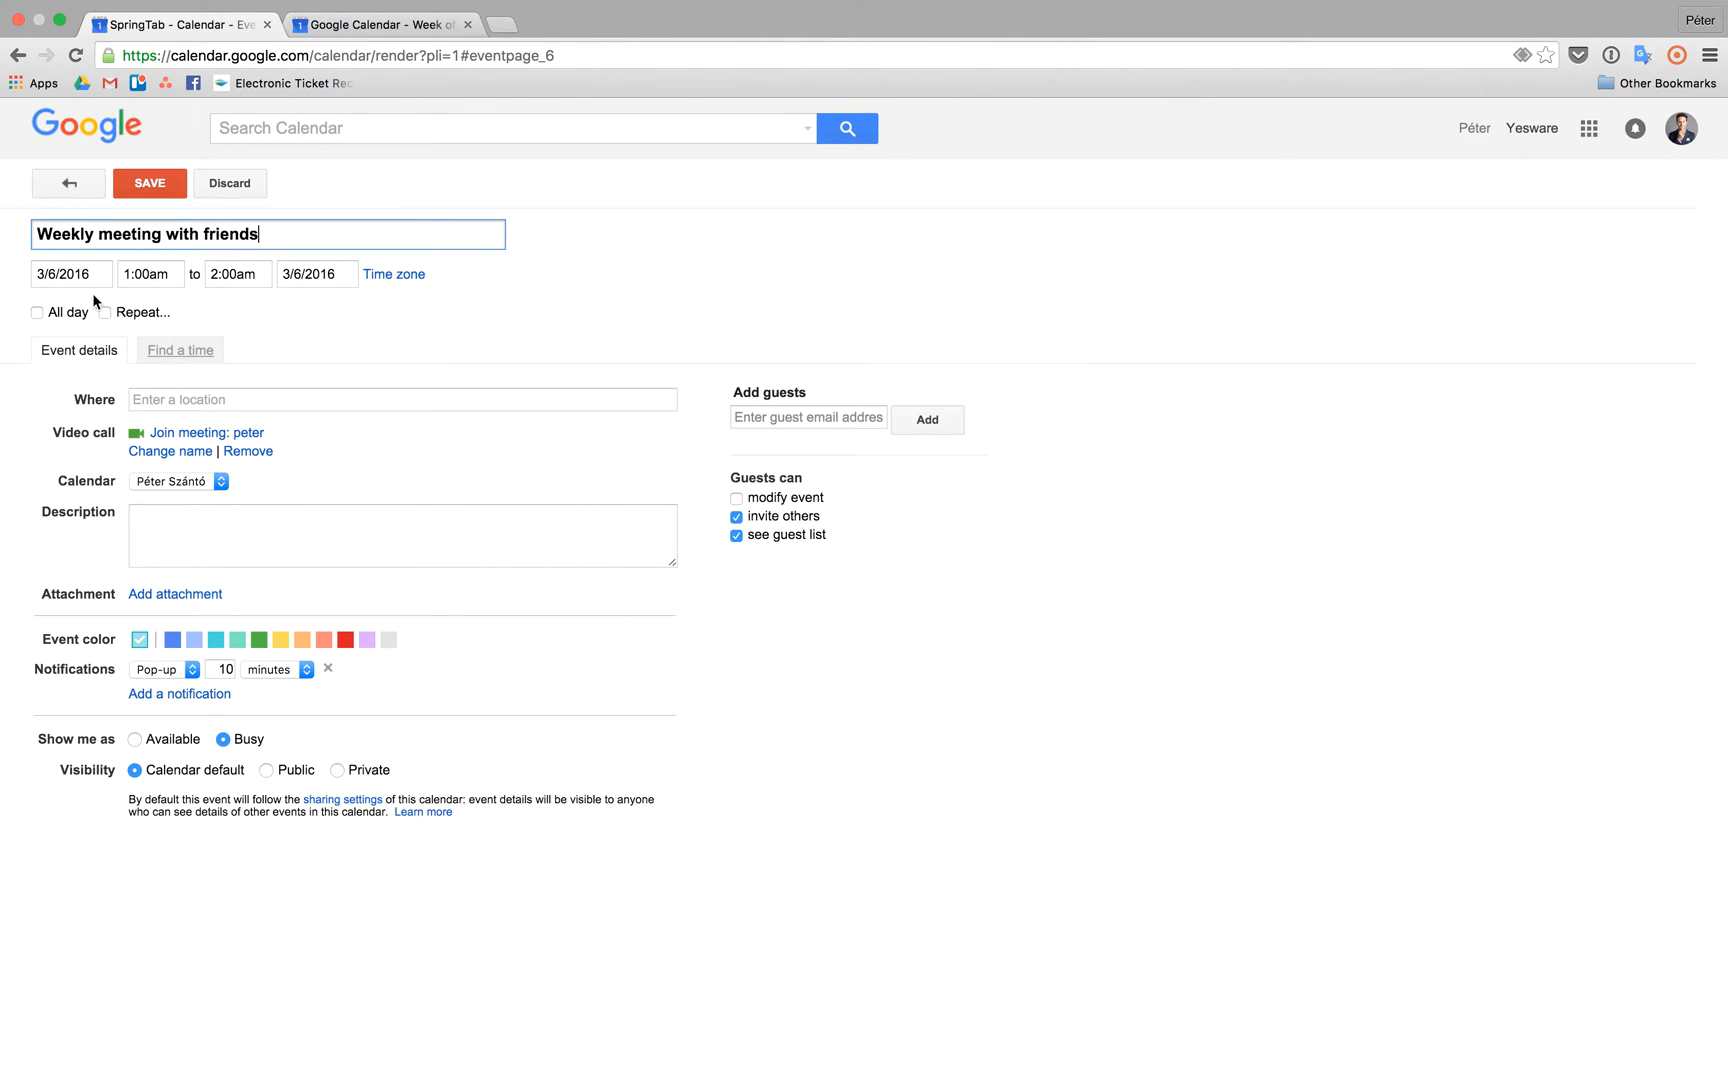
# Step: Make the event repeat weekly on Sunday and save it
pyautogui.click(104, 312)
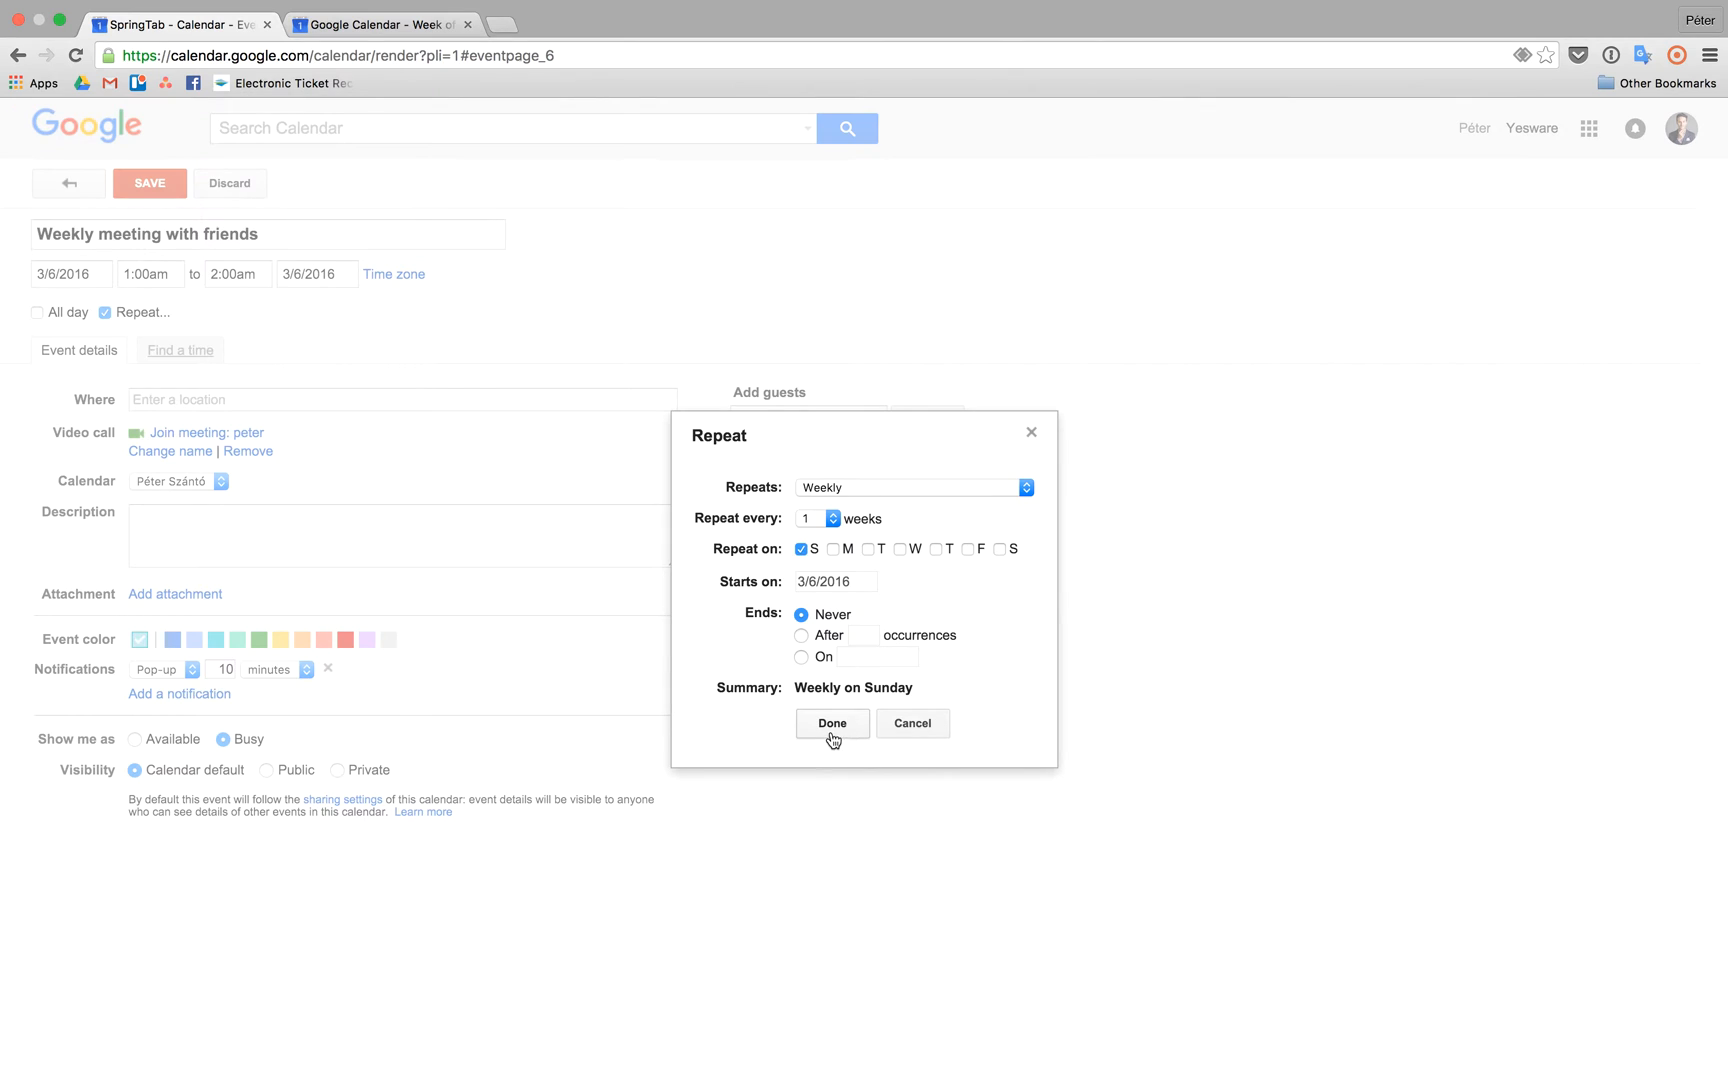
pyautogui.click(830, 722)
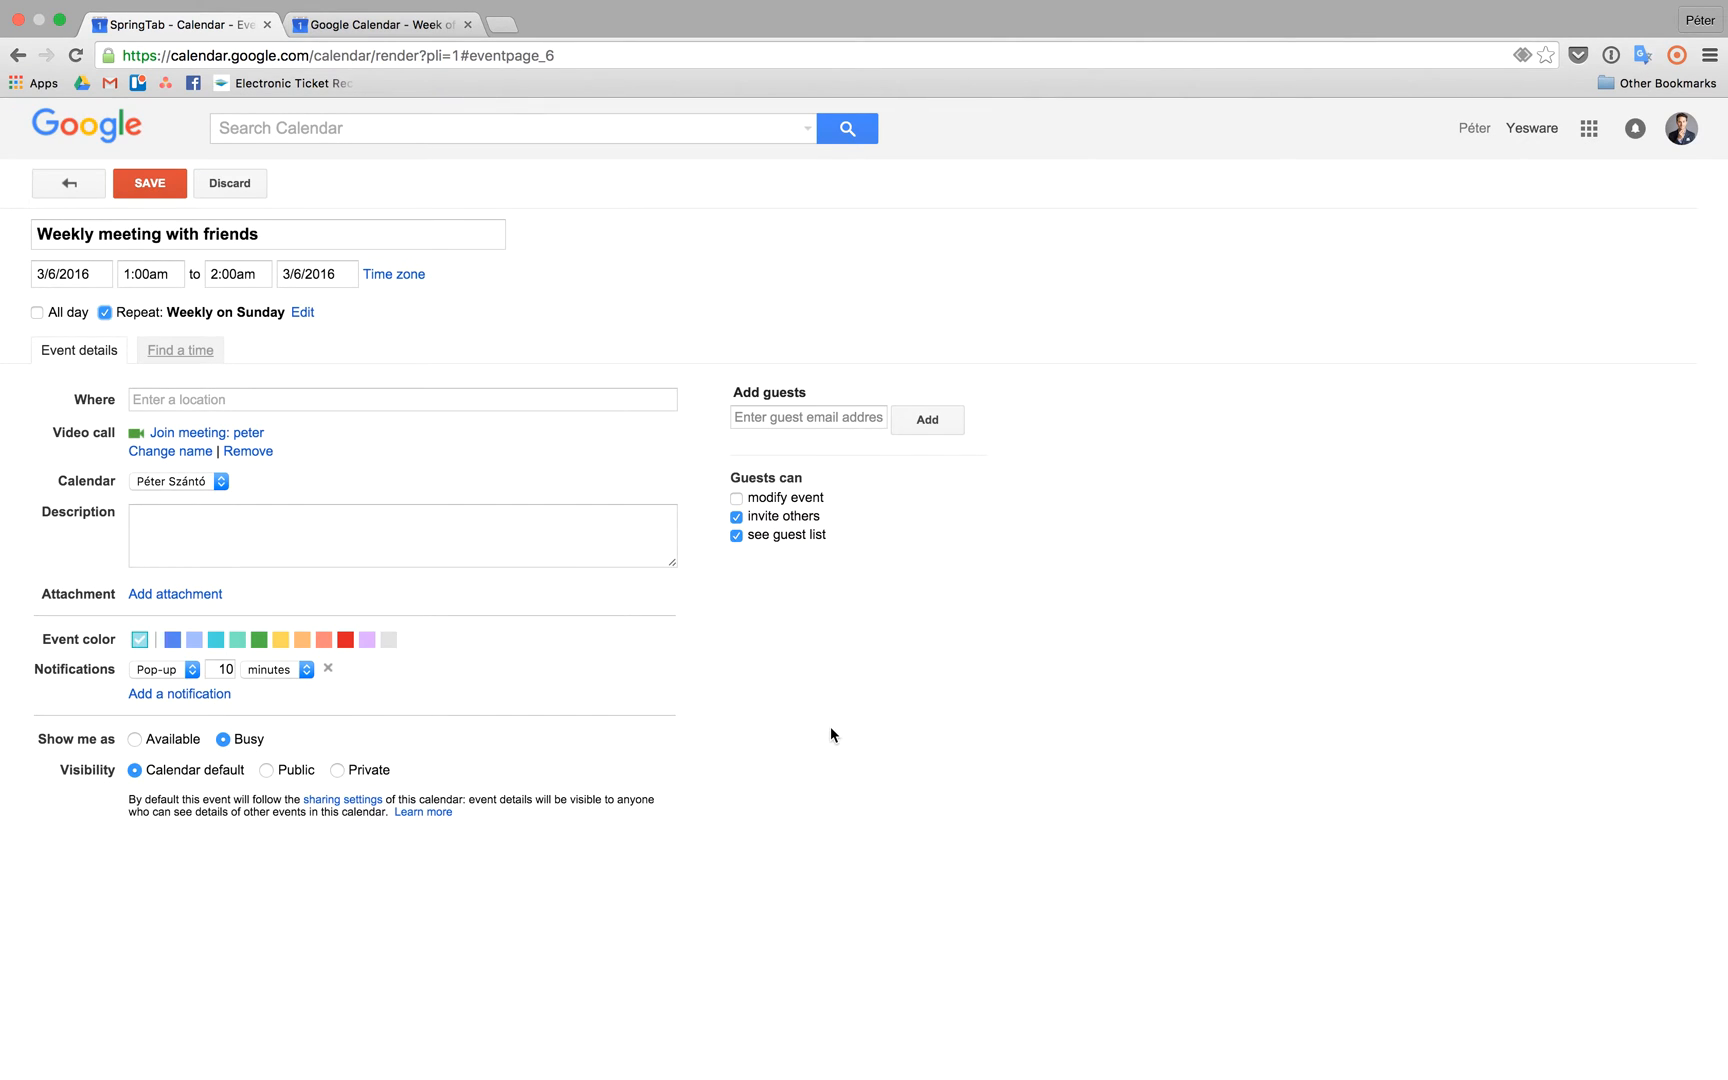
pyautogui.click(148, 182)
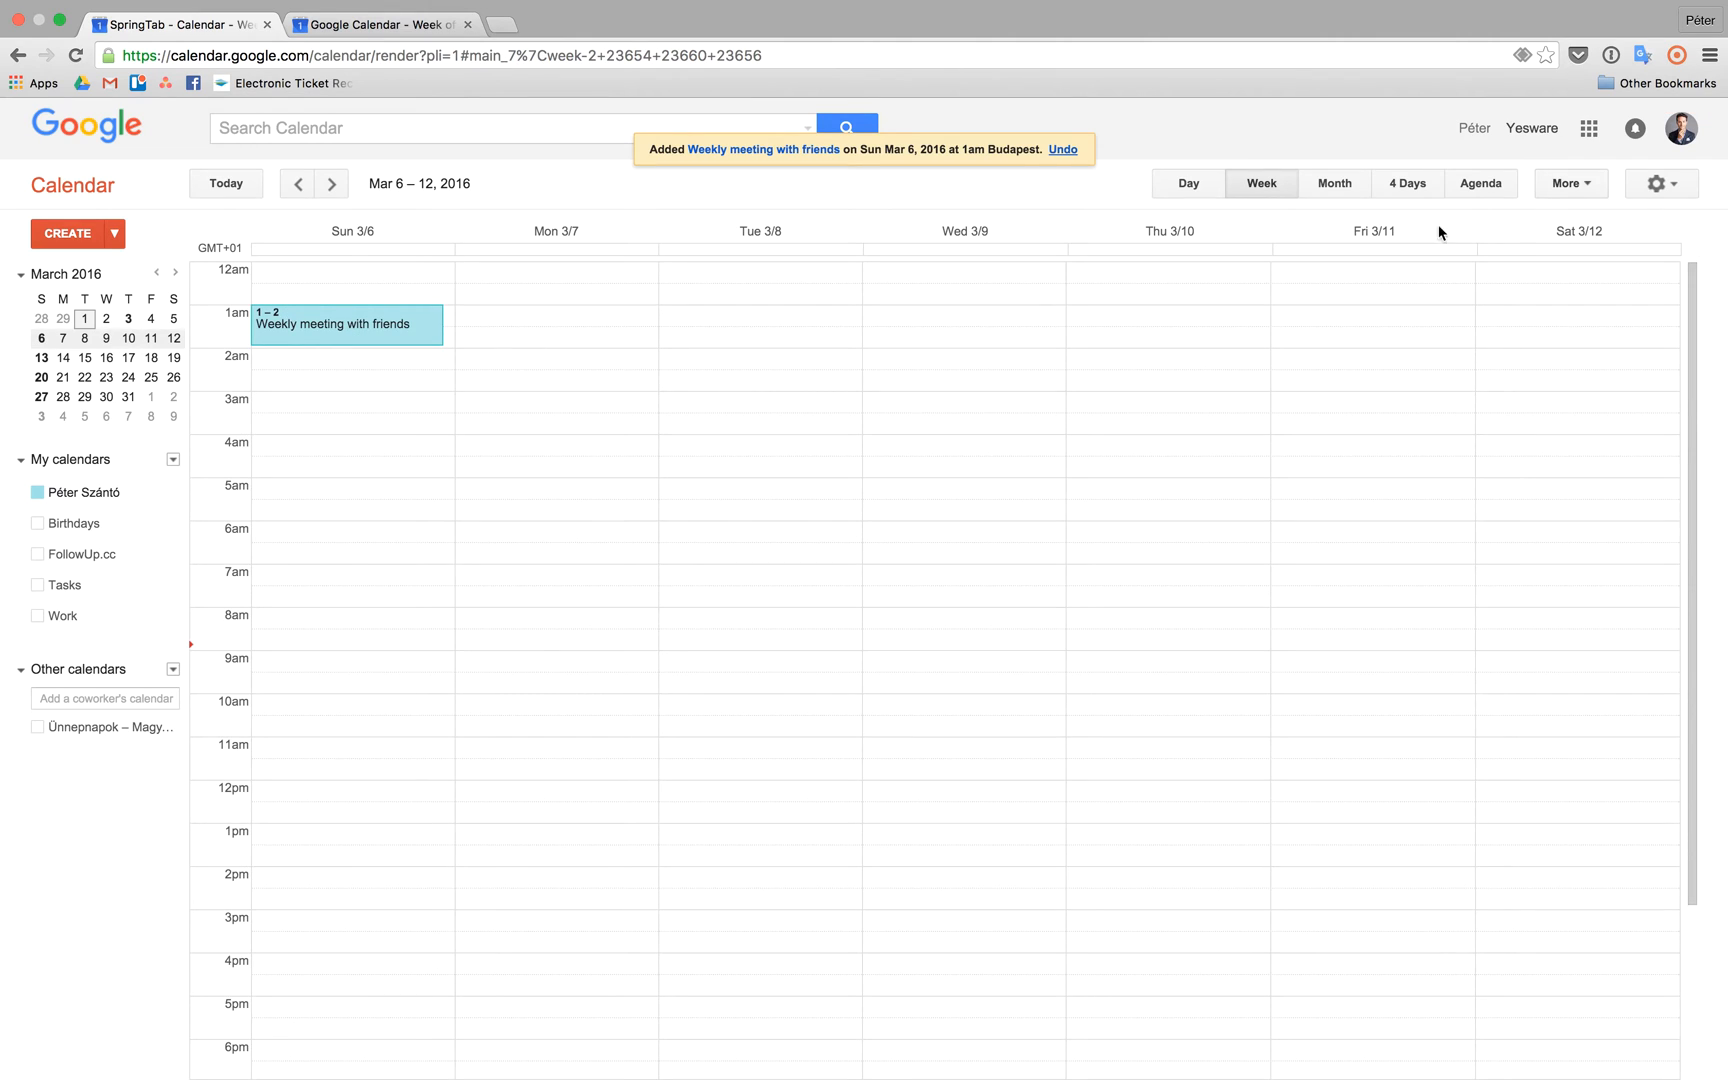
# Step: Check the following week for the Sunday 3/13 recurrence, then return to the March 6 week
pyautogui.click(330, 182)
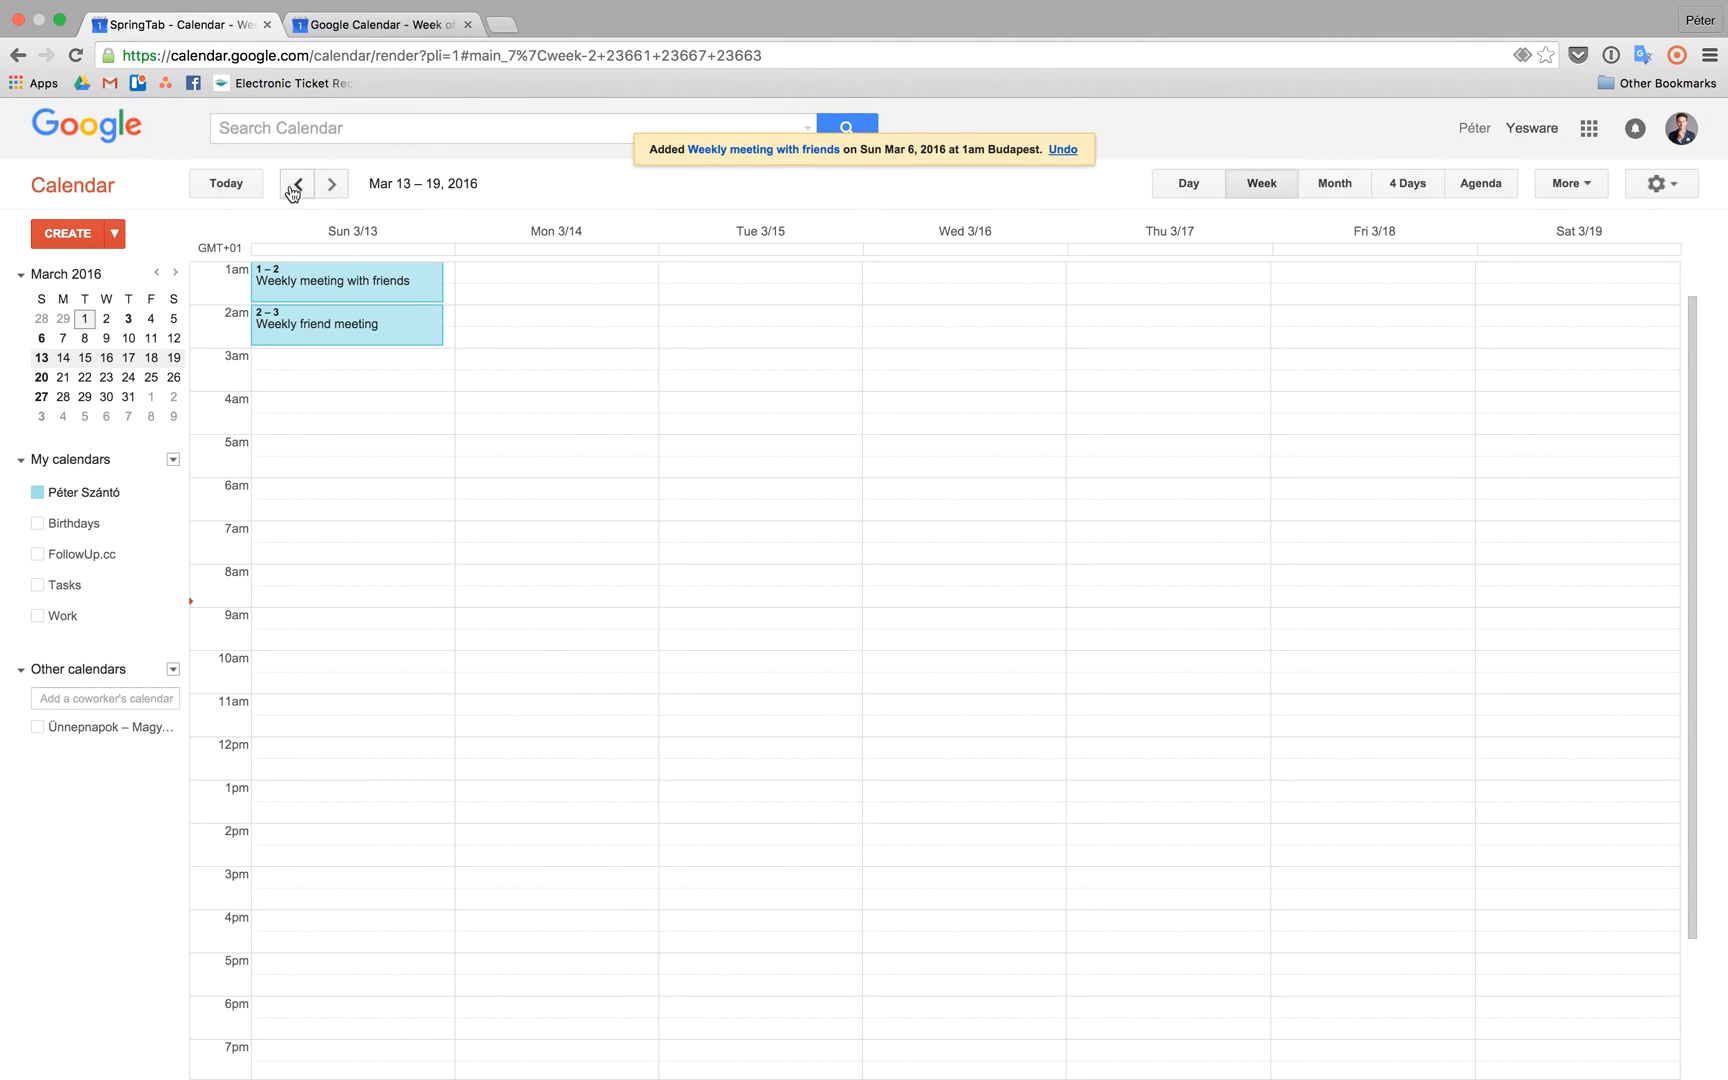
pyautogui.click(296, 182)
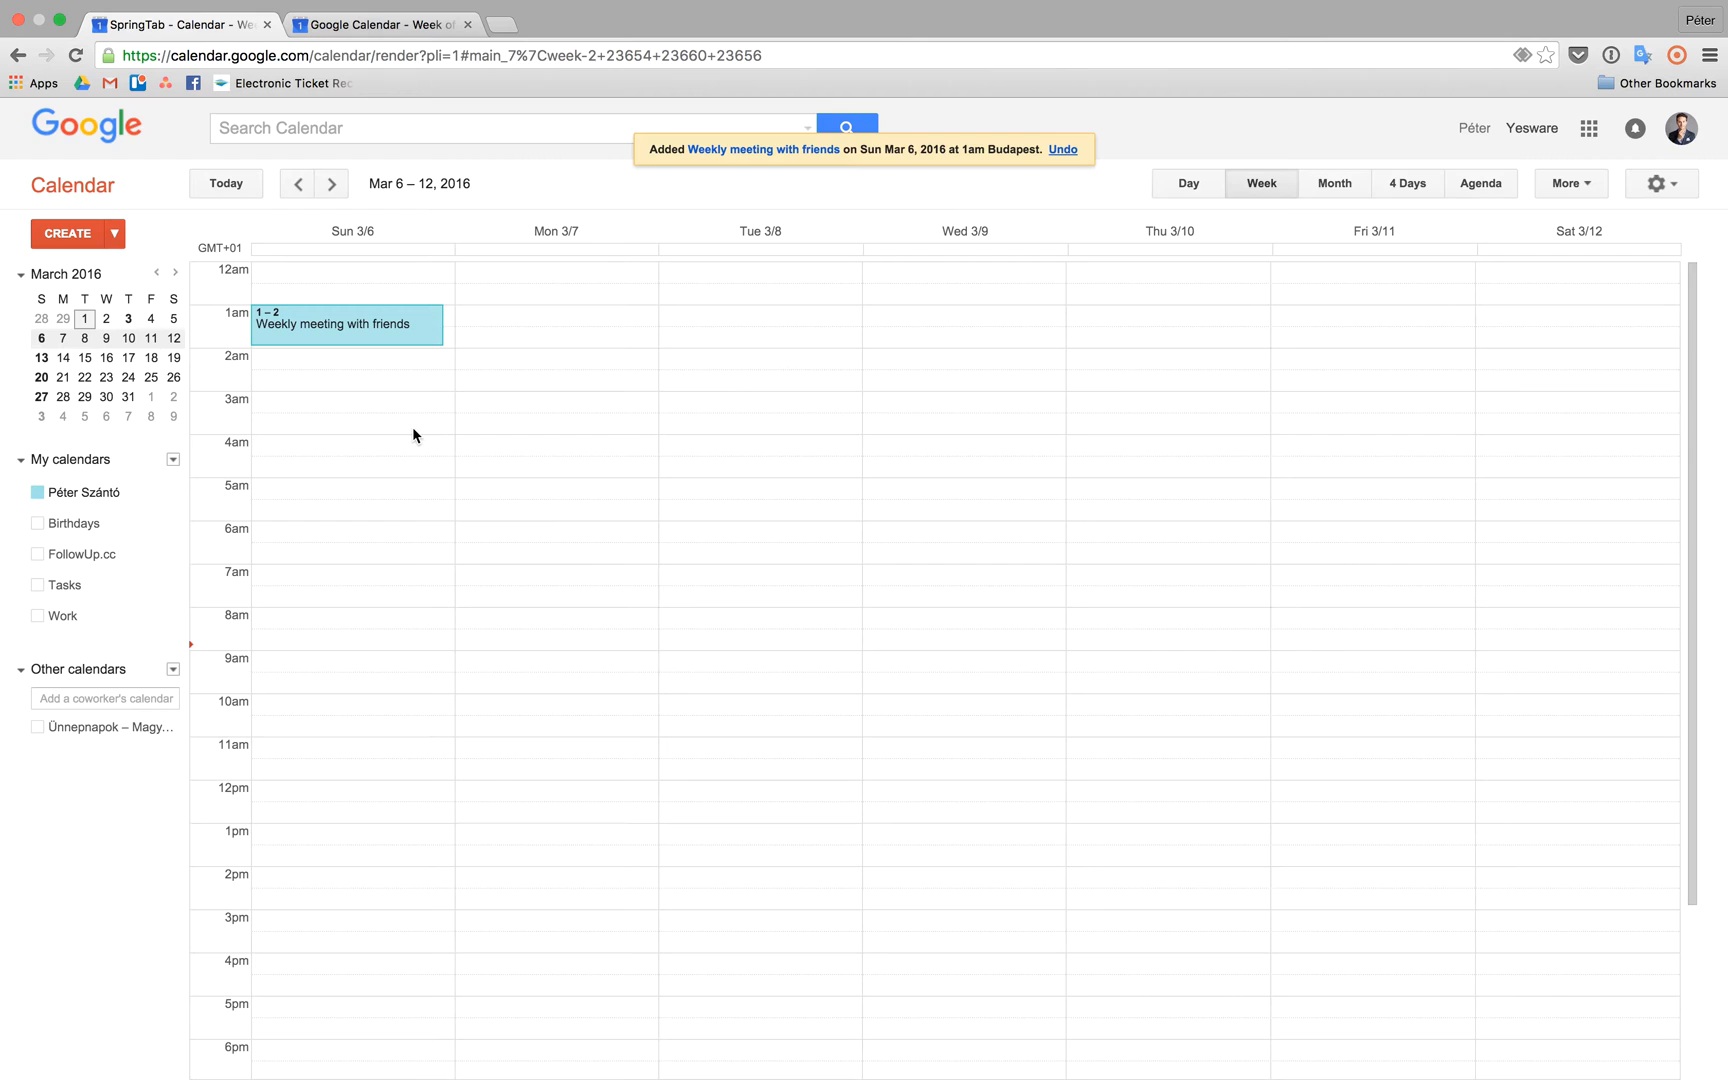
pyautogui.moveTo(344, 336)
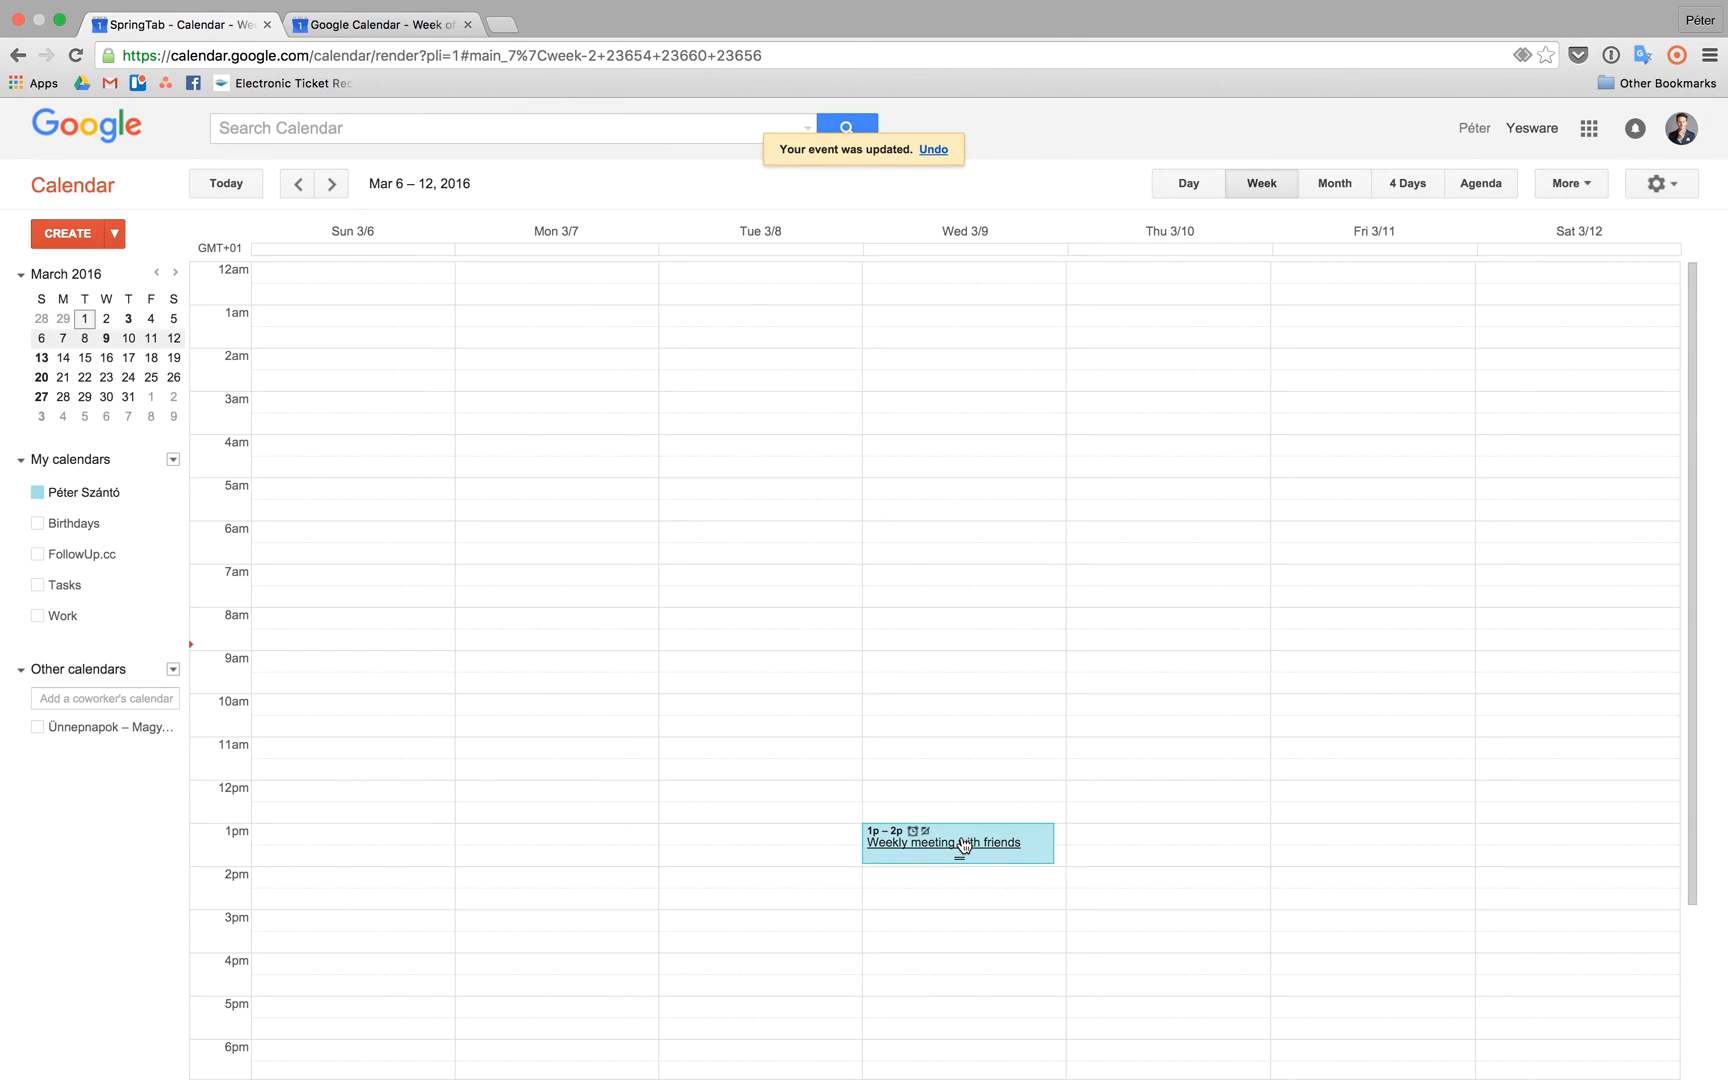
# Step: Rename the Wednesday 3/9 1–2pm occurrence to 'Lunch with Ryan' and save it
pyautogui.click(942, 842)
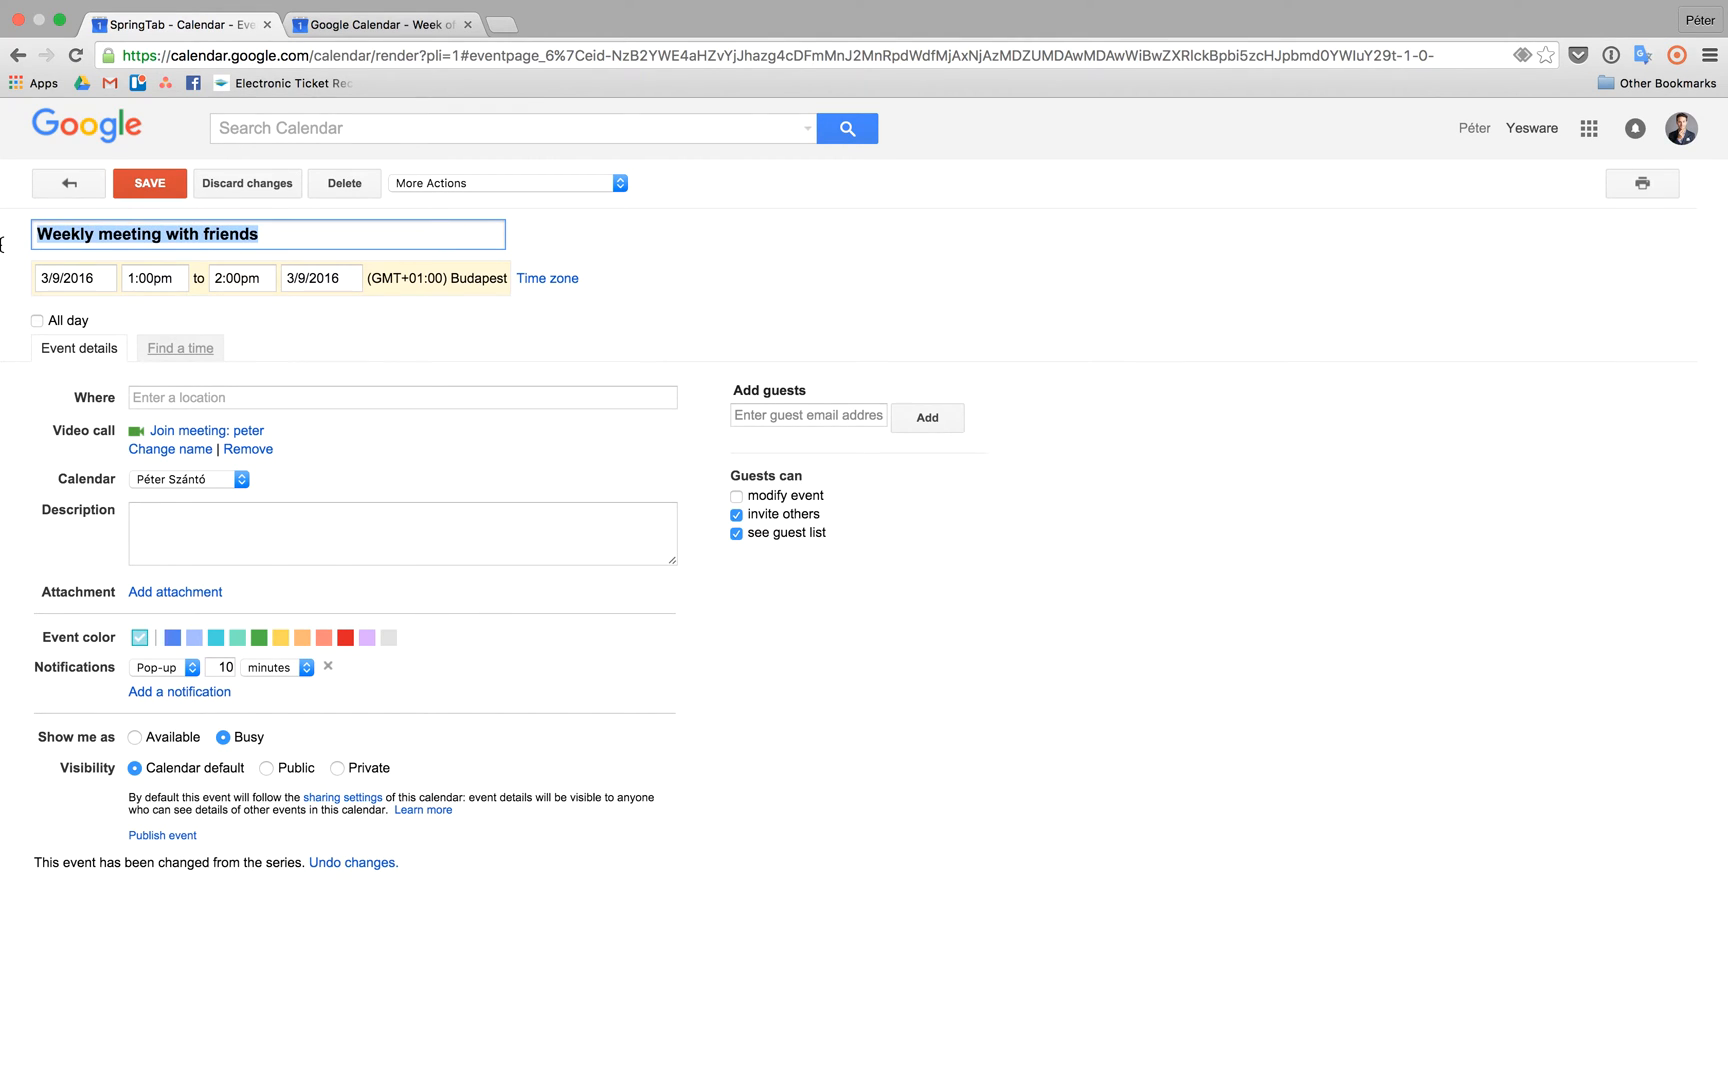
pyautogui.write('Lunch')
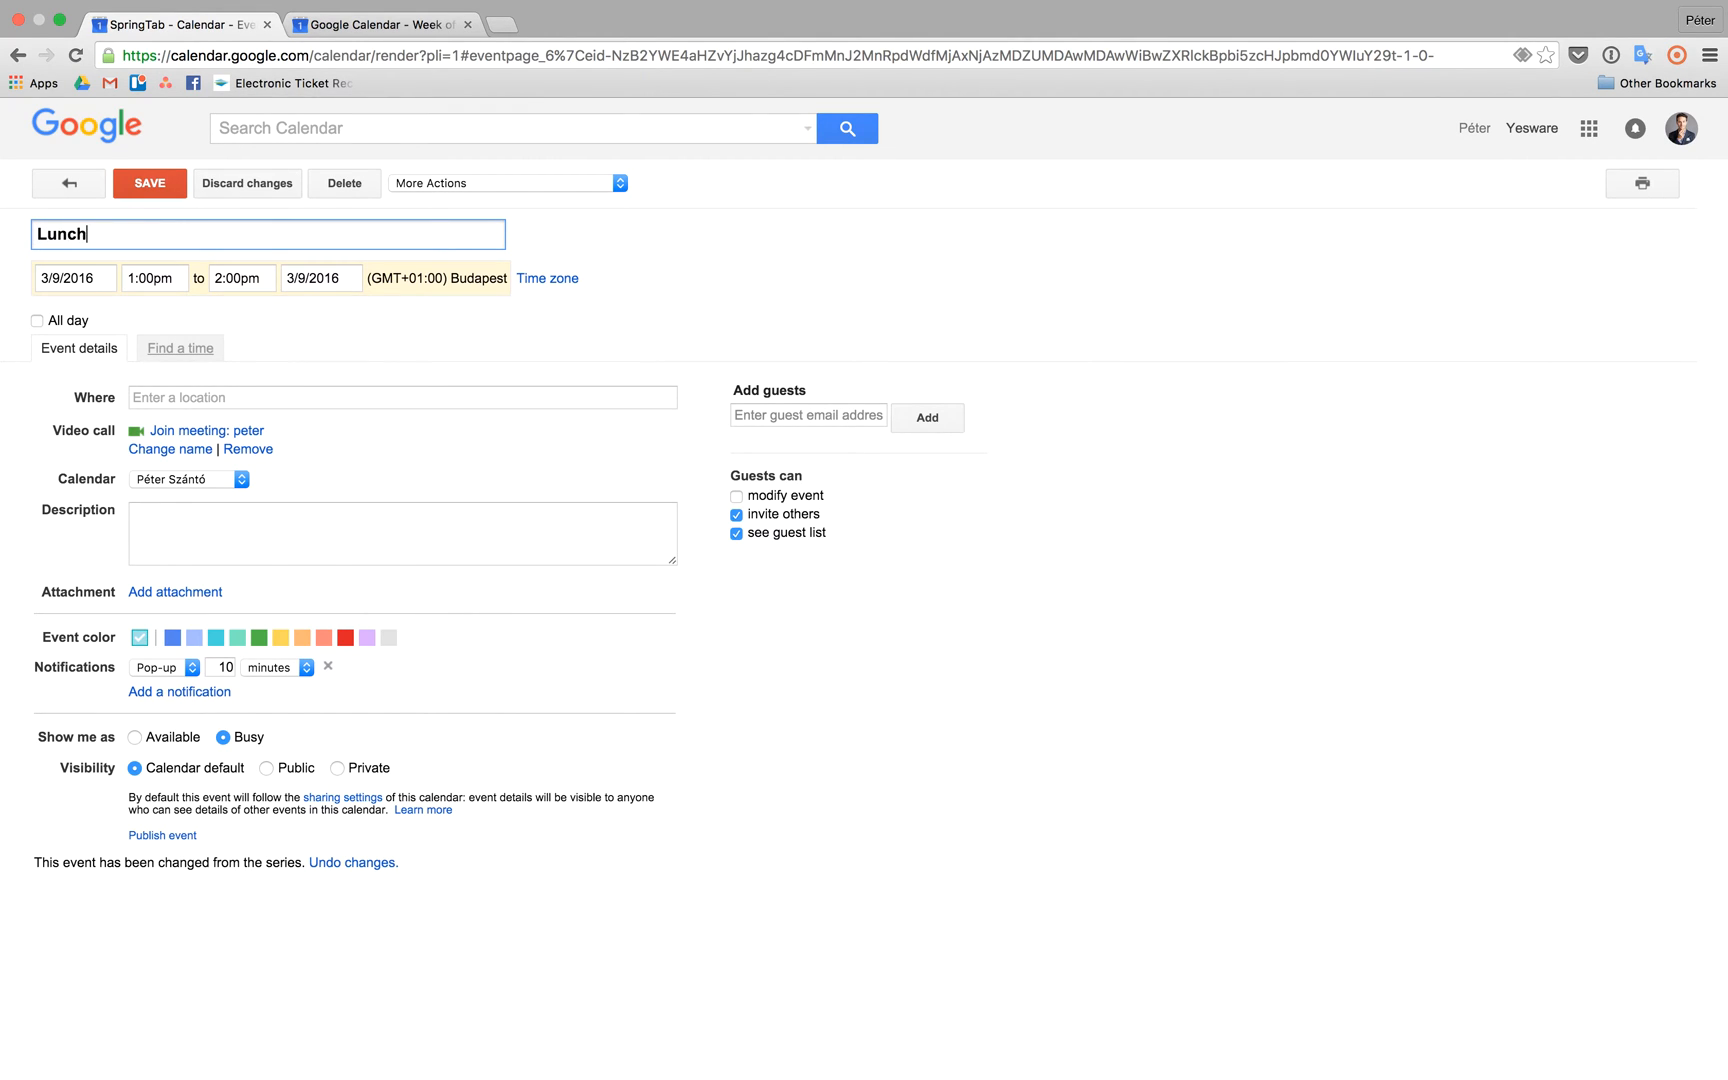
pyautogui.write('with Ryan')
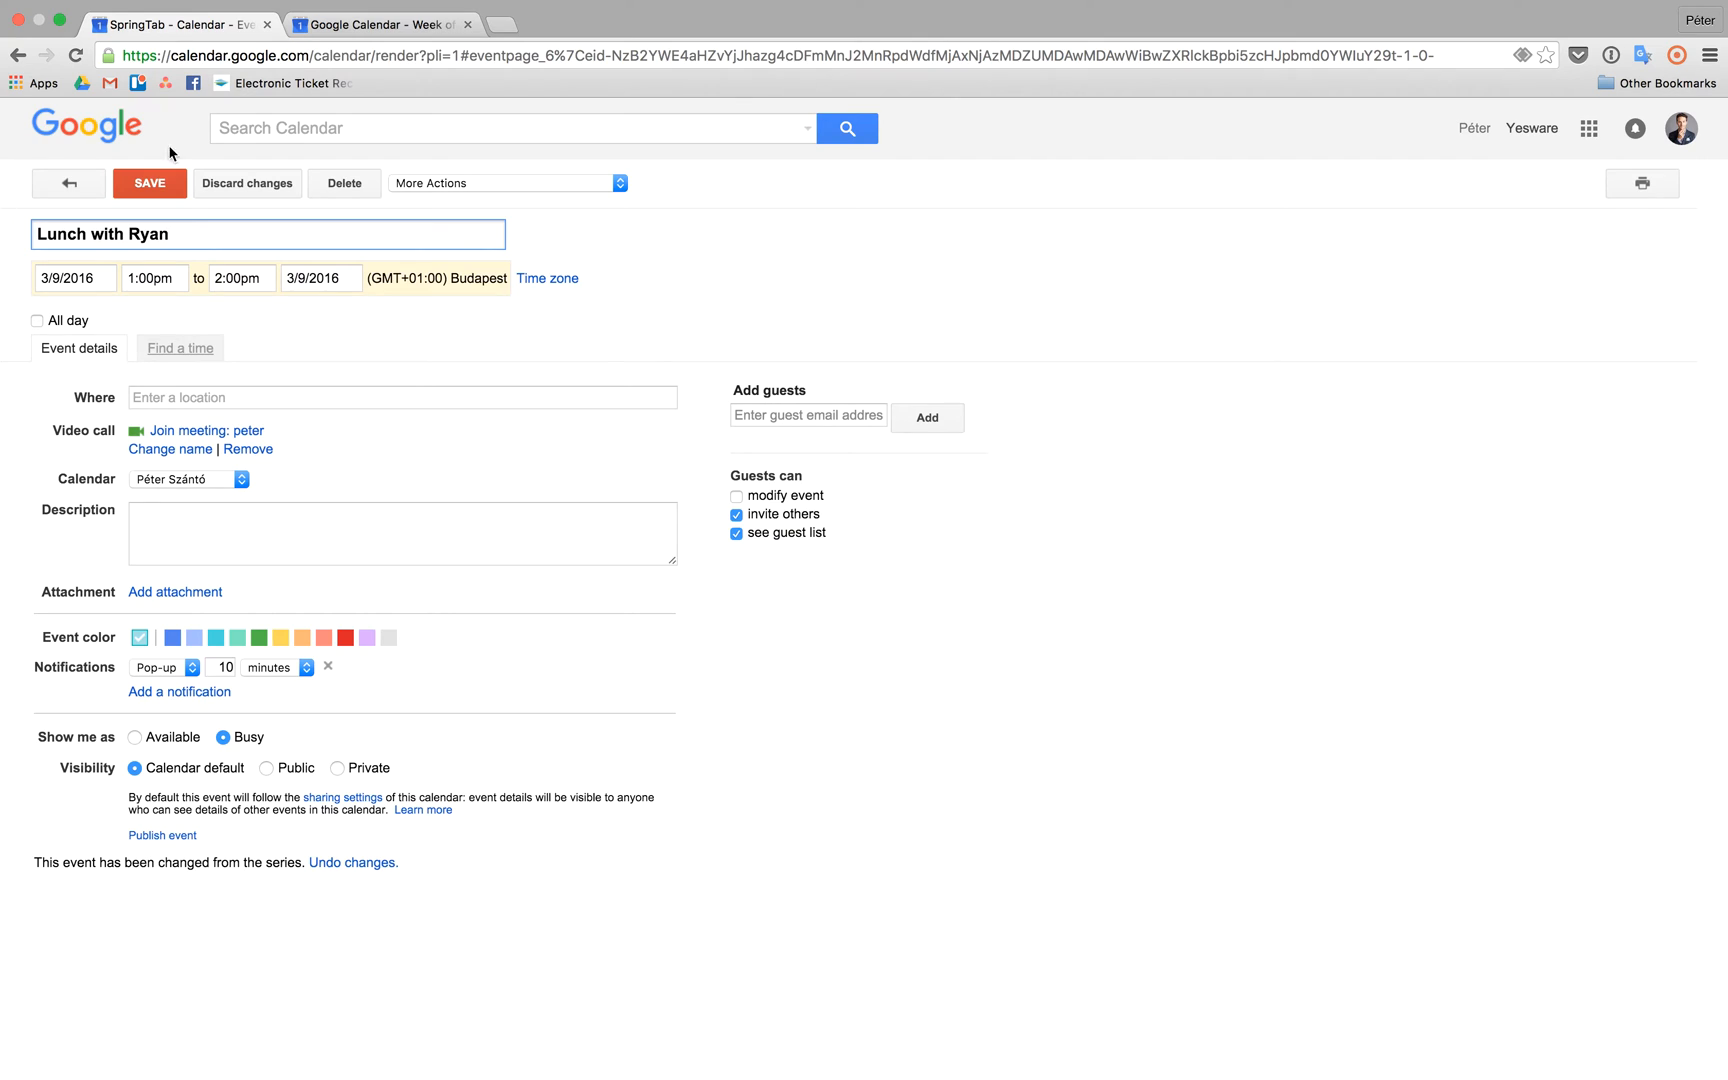
pyautogui.click(148, 182)
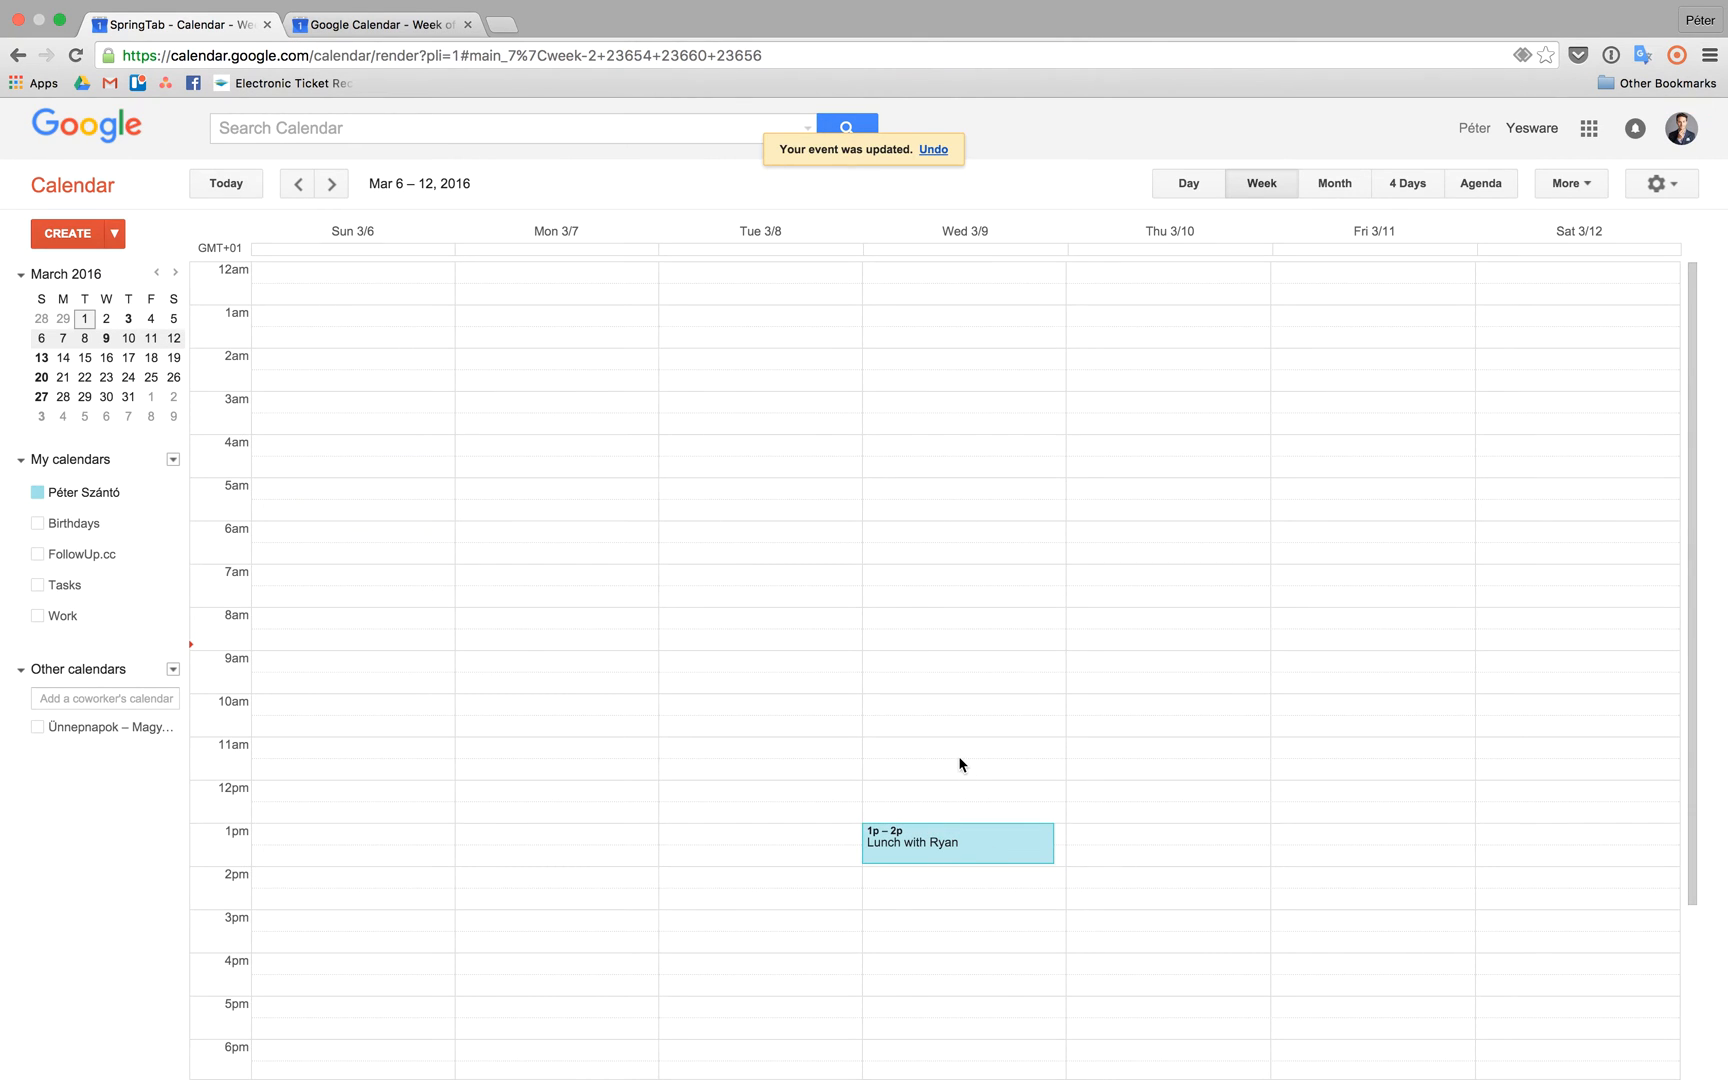
pyautogui.moveTo(298, 338)
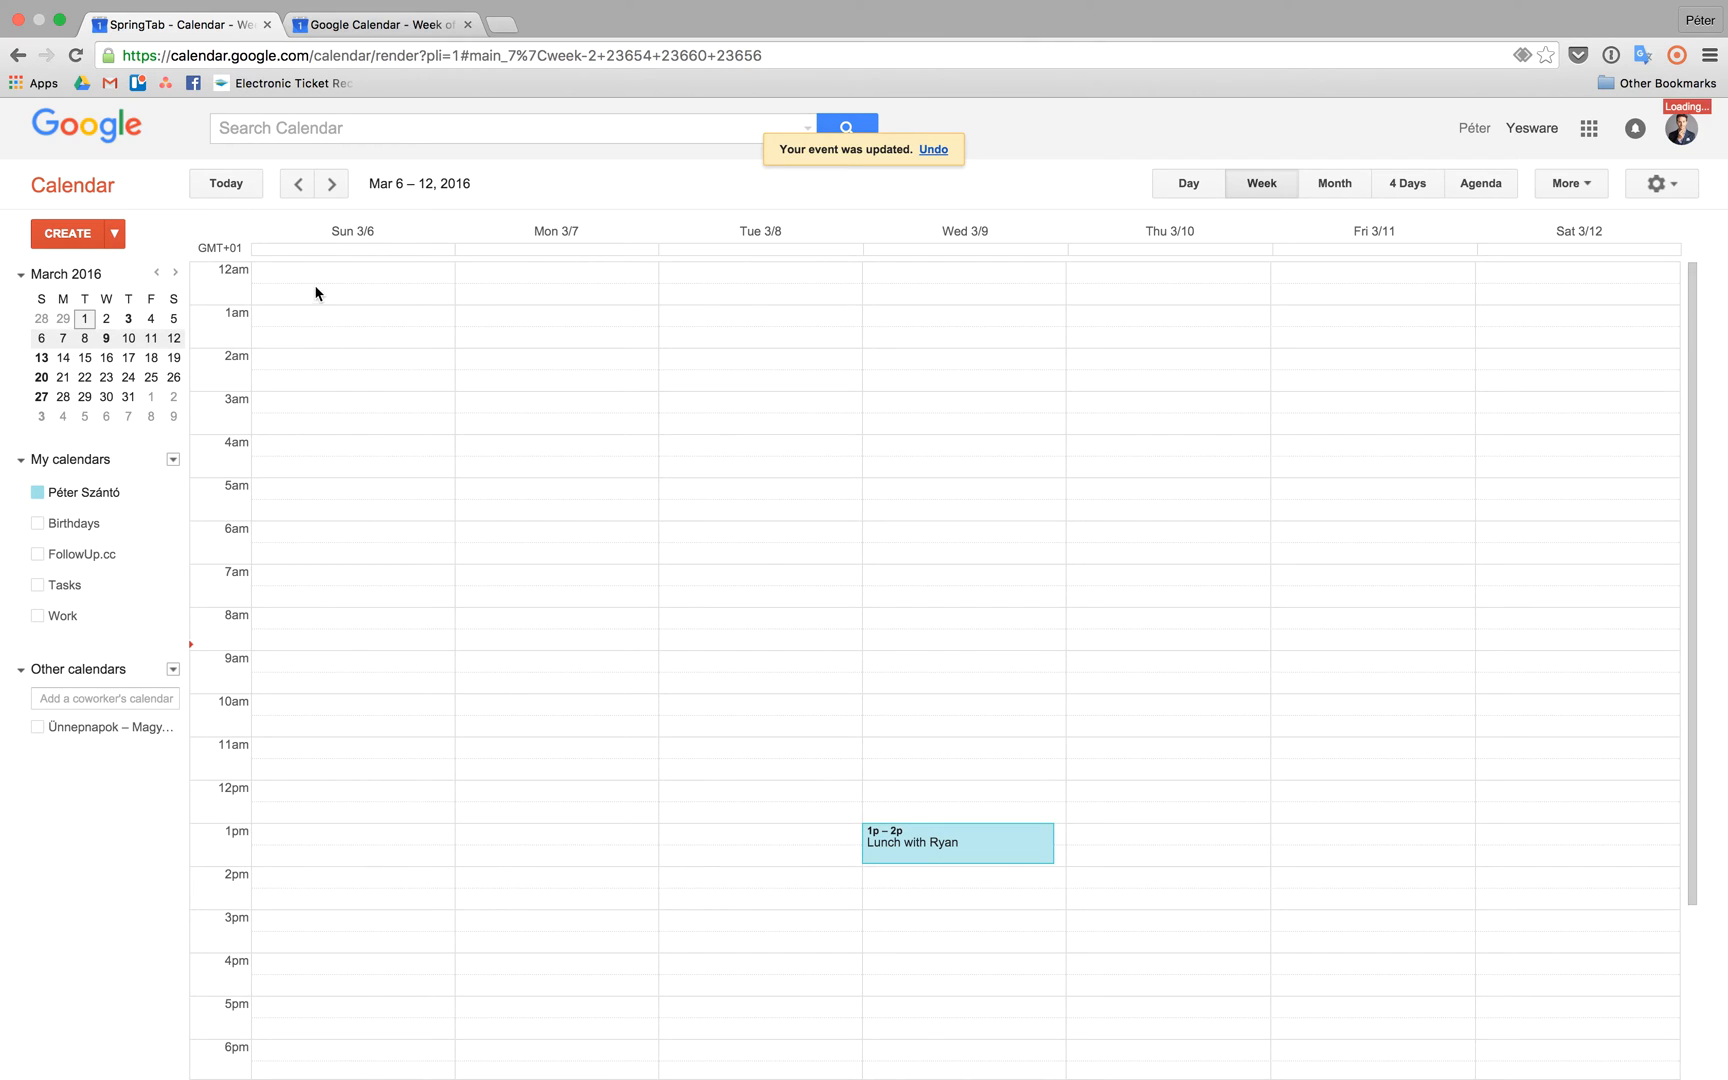
pyautogui.moveTo(332, 458)
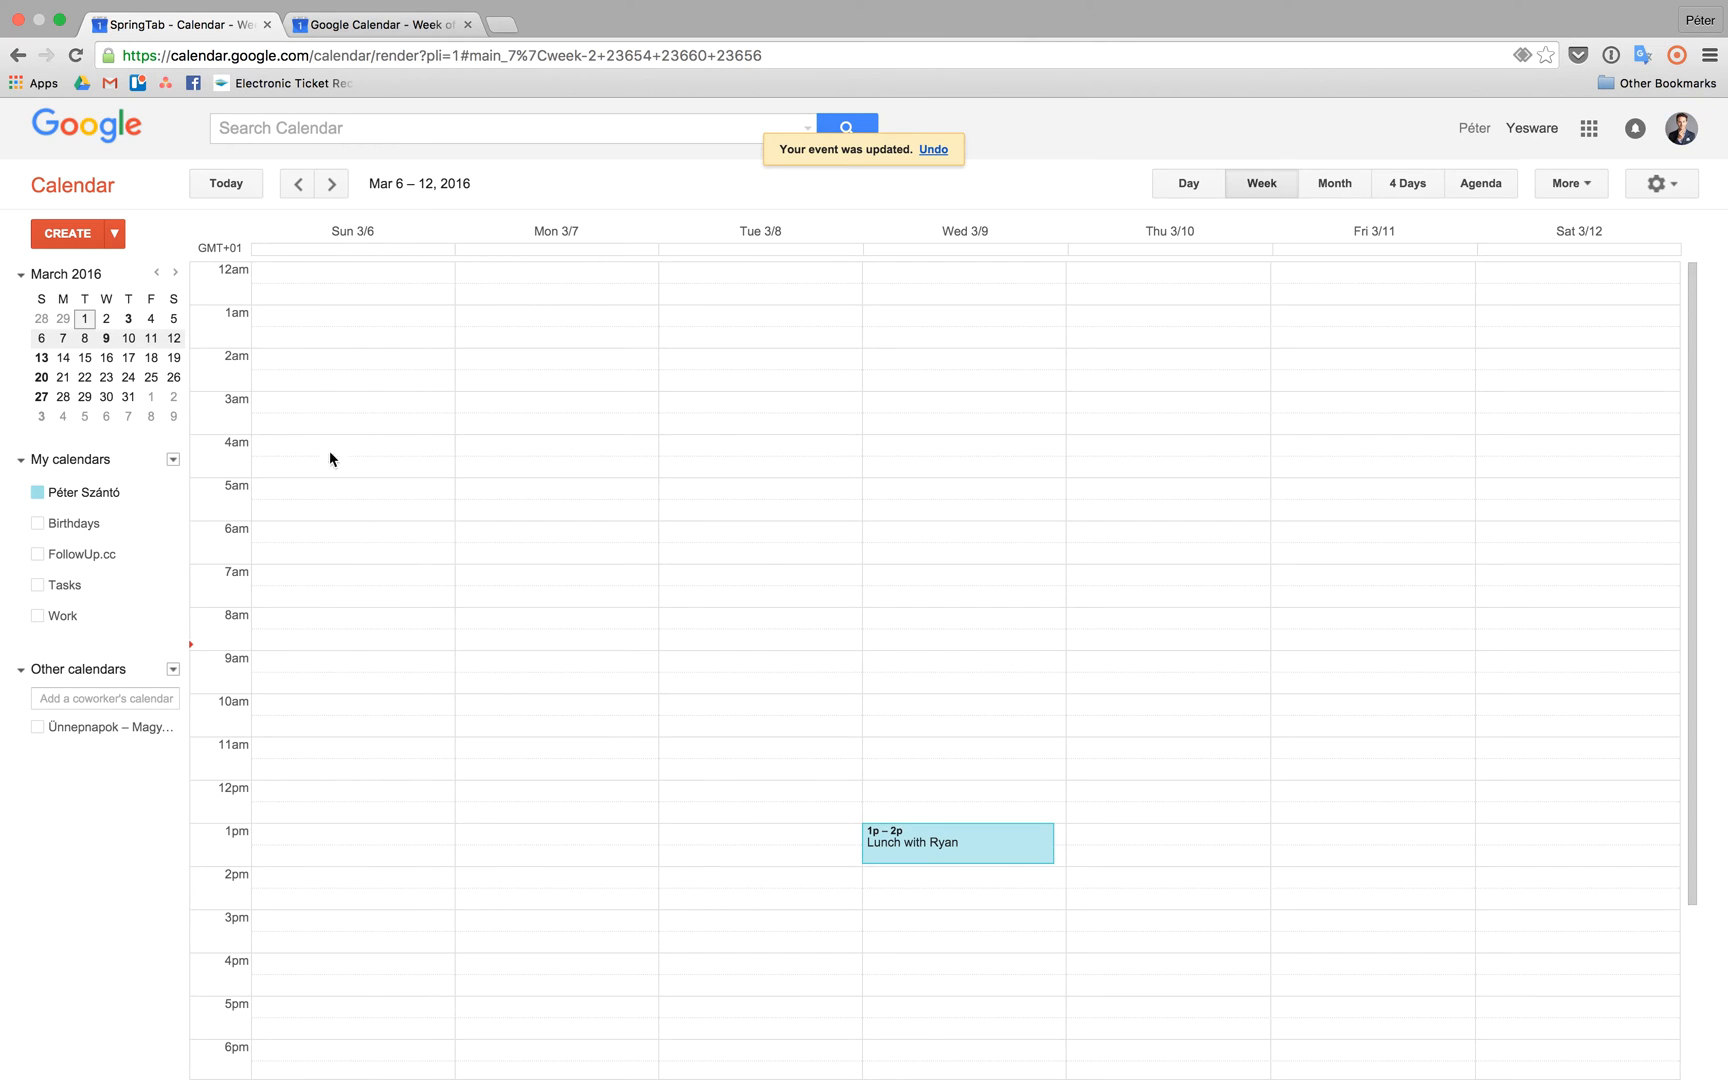
pyautogui.moveTo(876, 636)
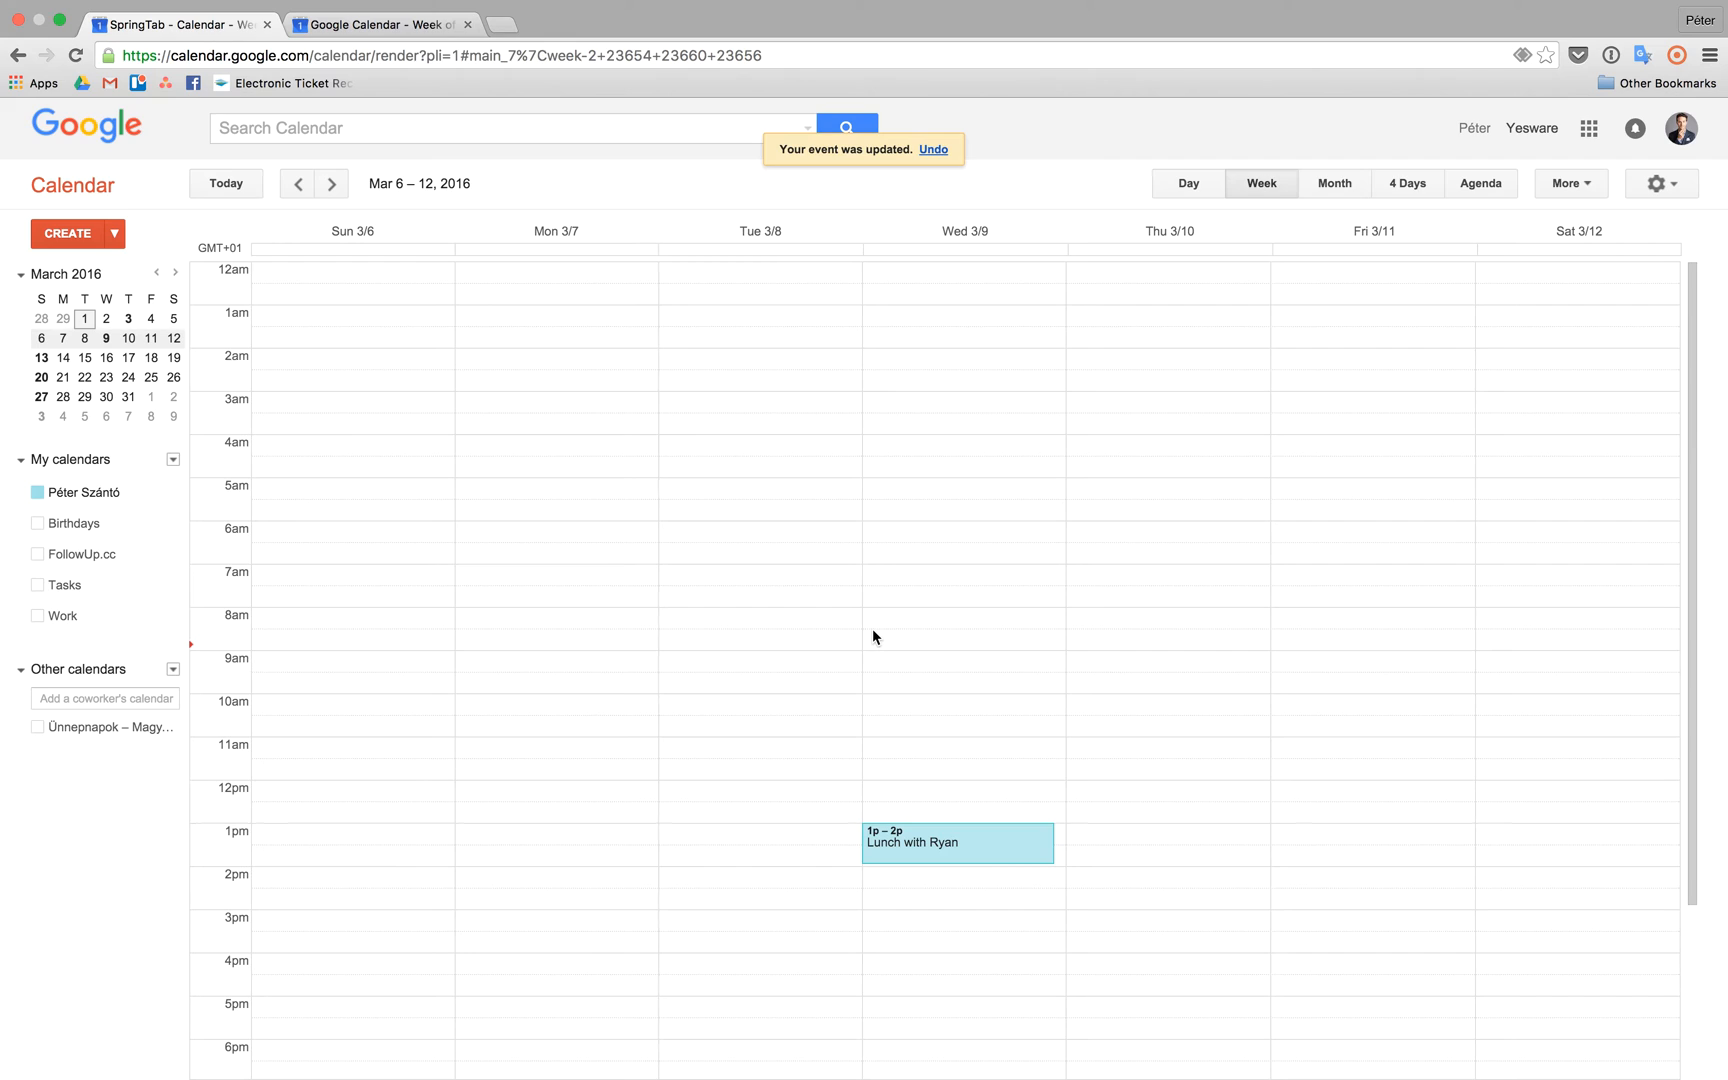
pyautogui.moveTo(478, 462)
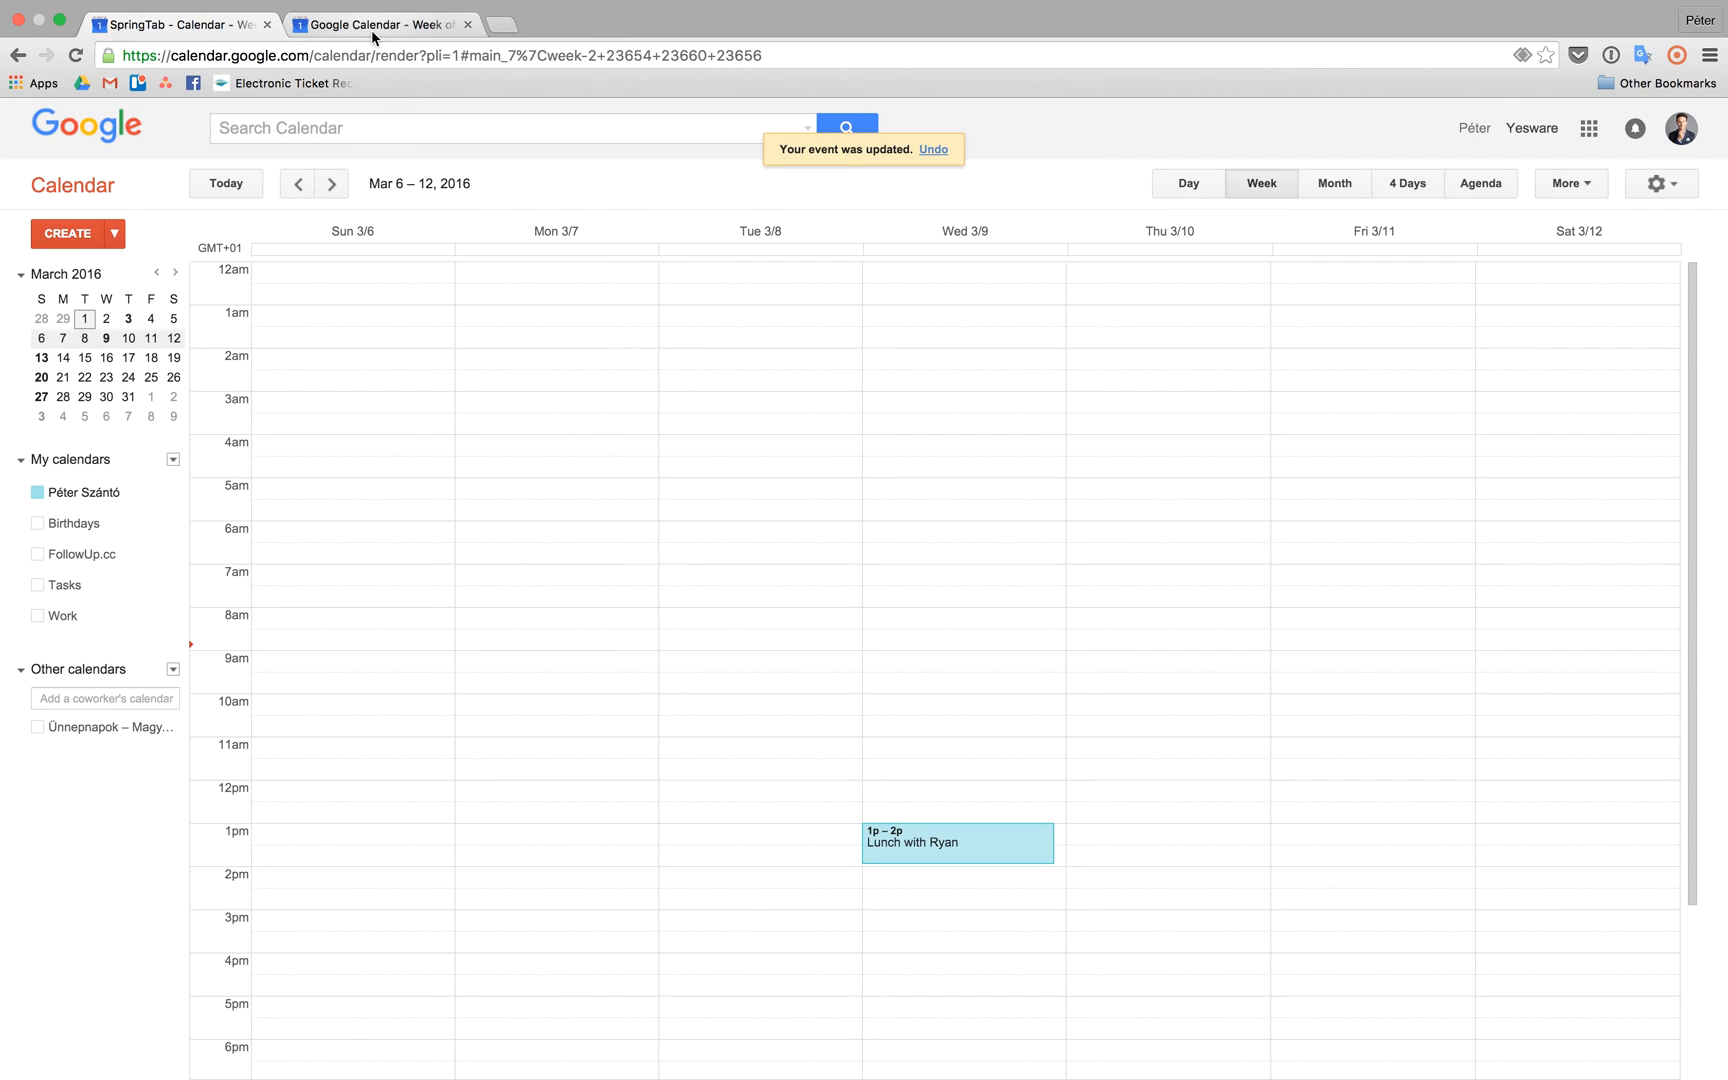
# Step: Switch to the sample time-blocked calendar showing the Feb 28 – Mar 5 week
pyautogui.click(298, 182)
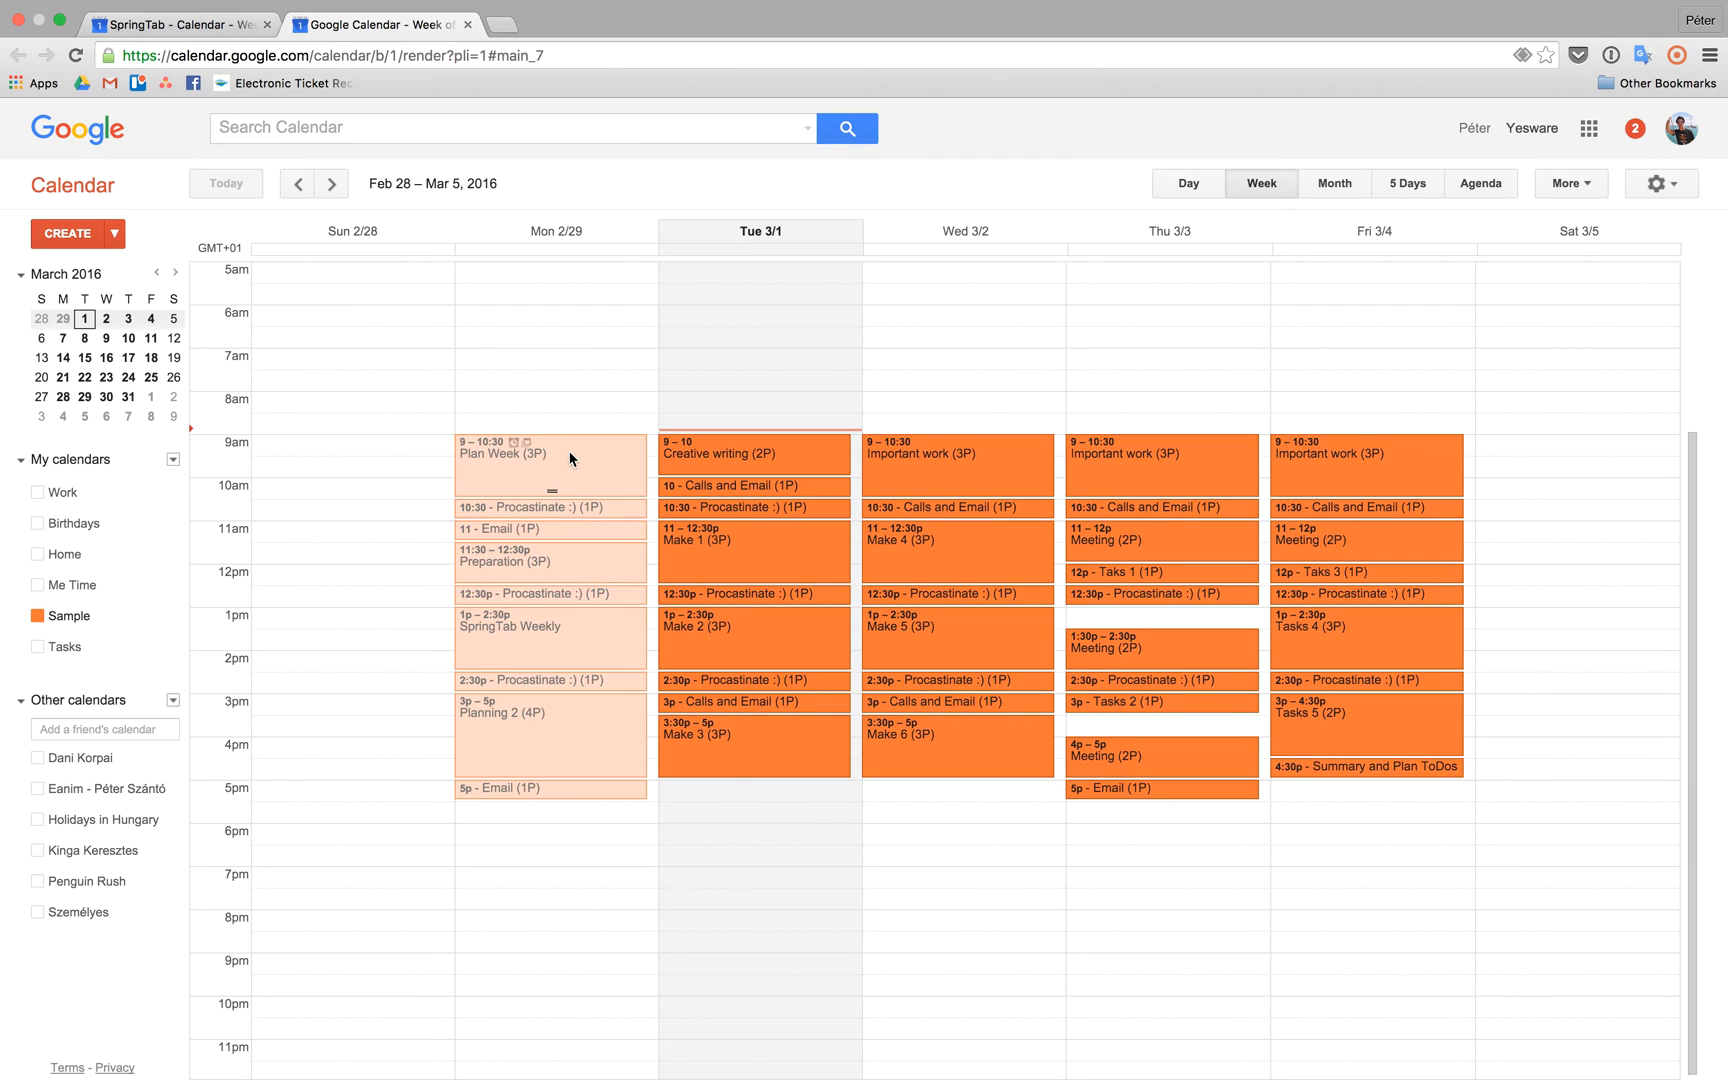
pyautogui.moveTo(754, 638)
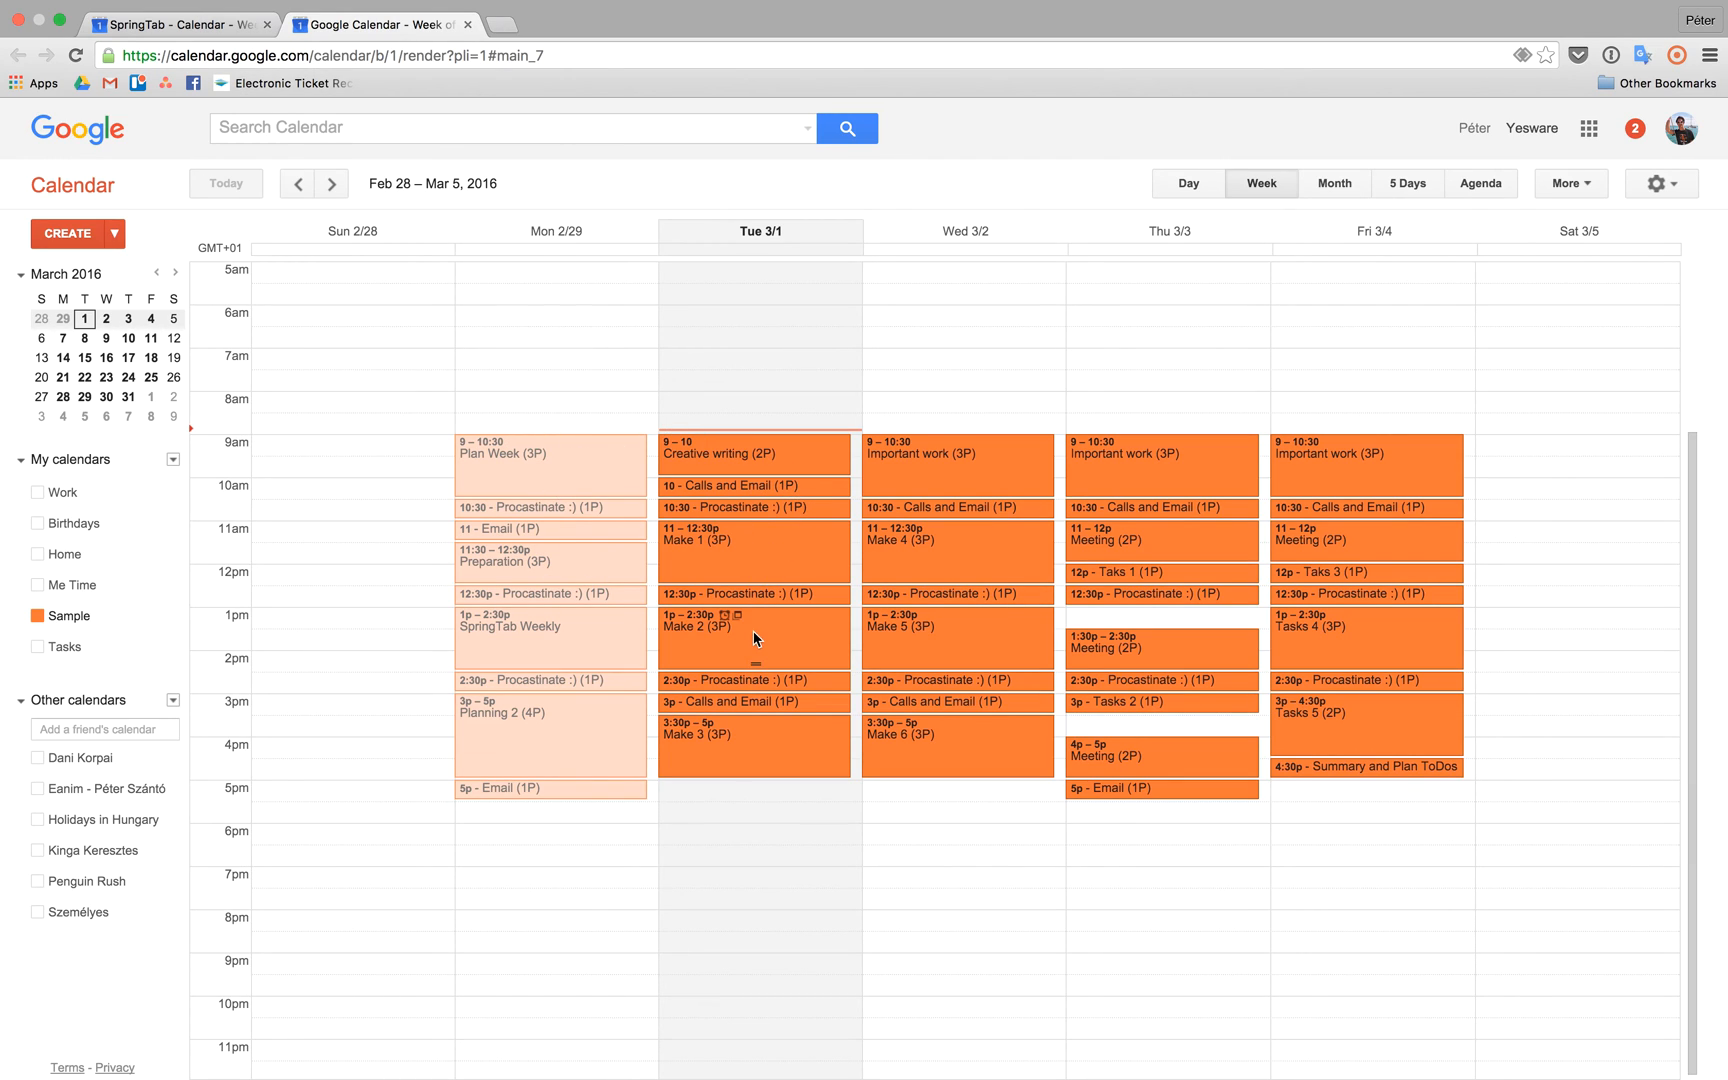
pyautogui.moveTo(710, 552)
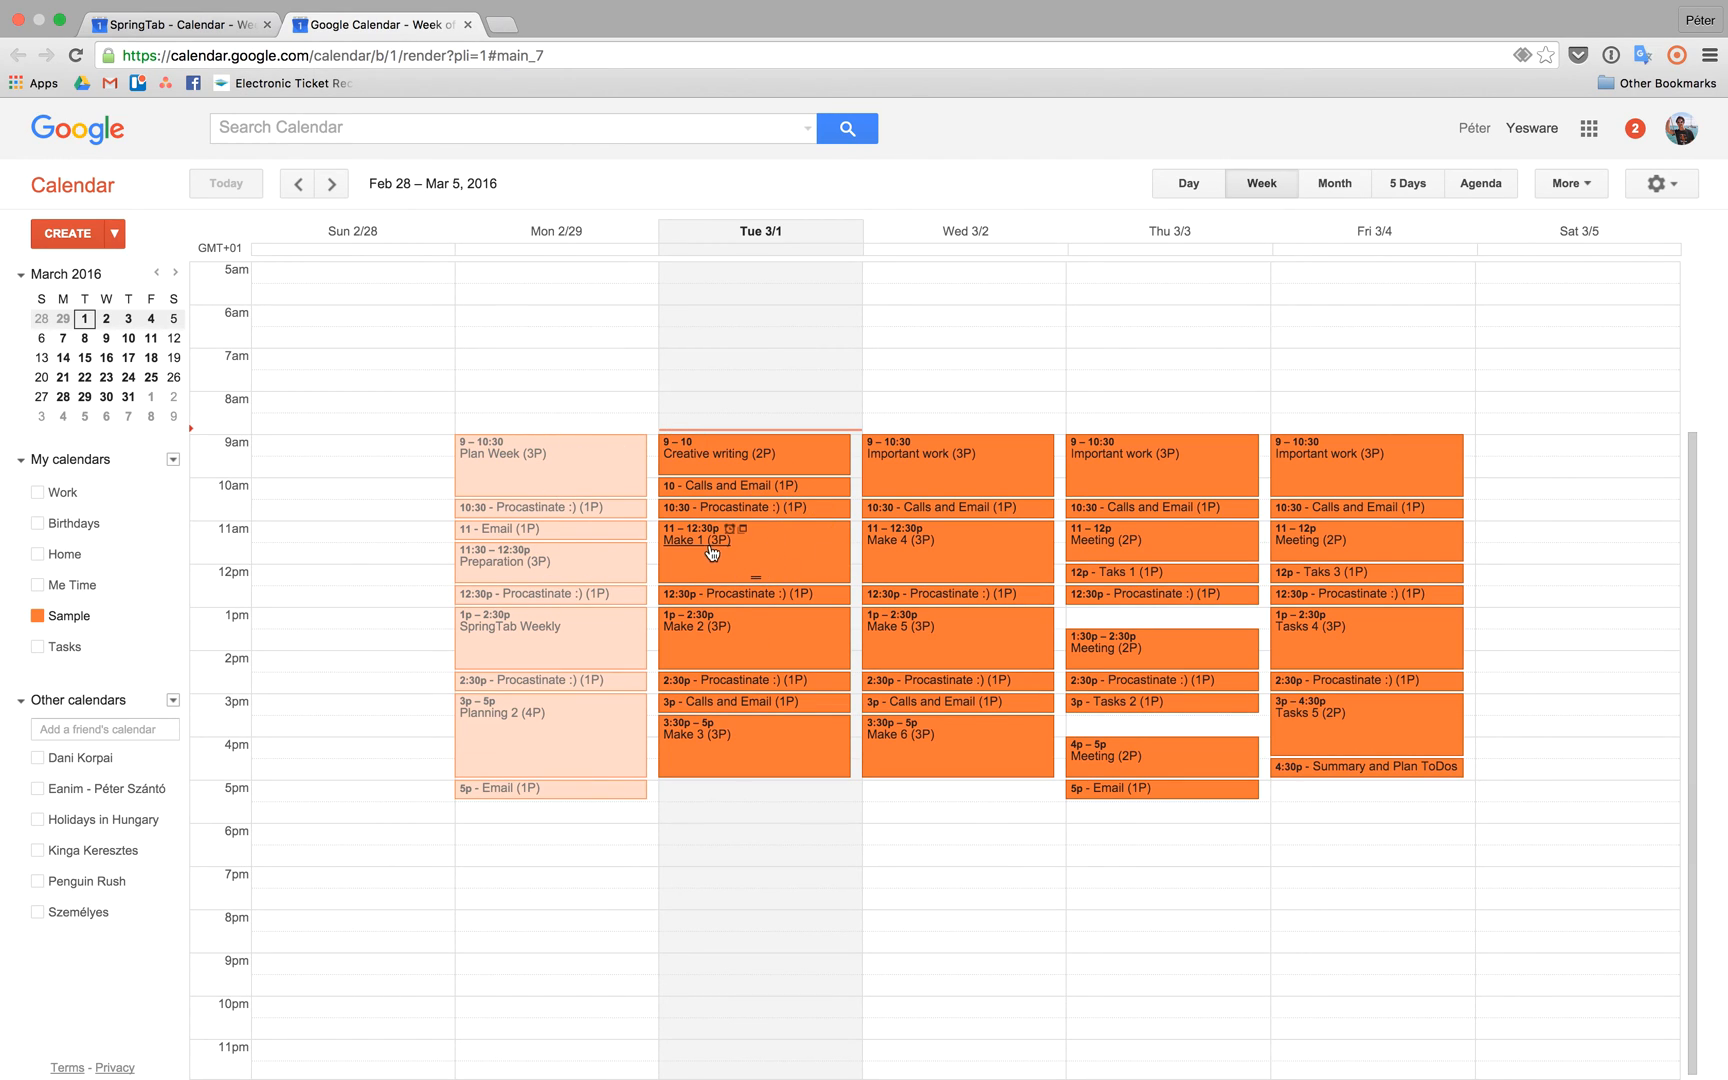
pyautogui.moveTo(904, 578)
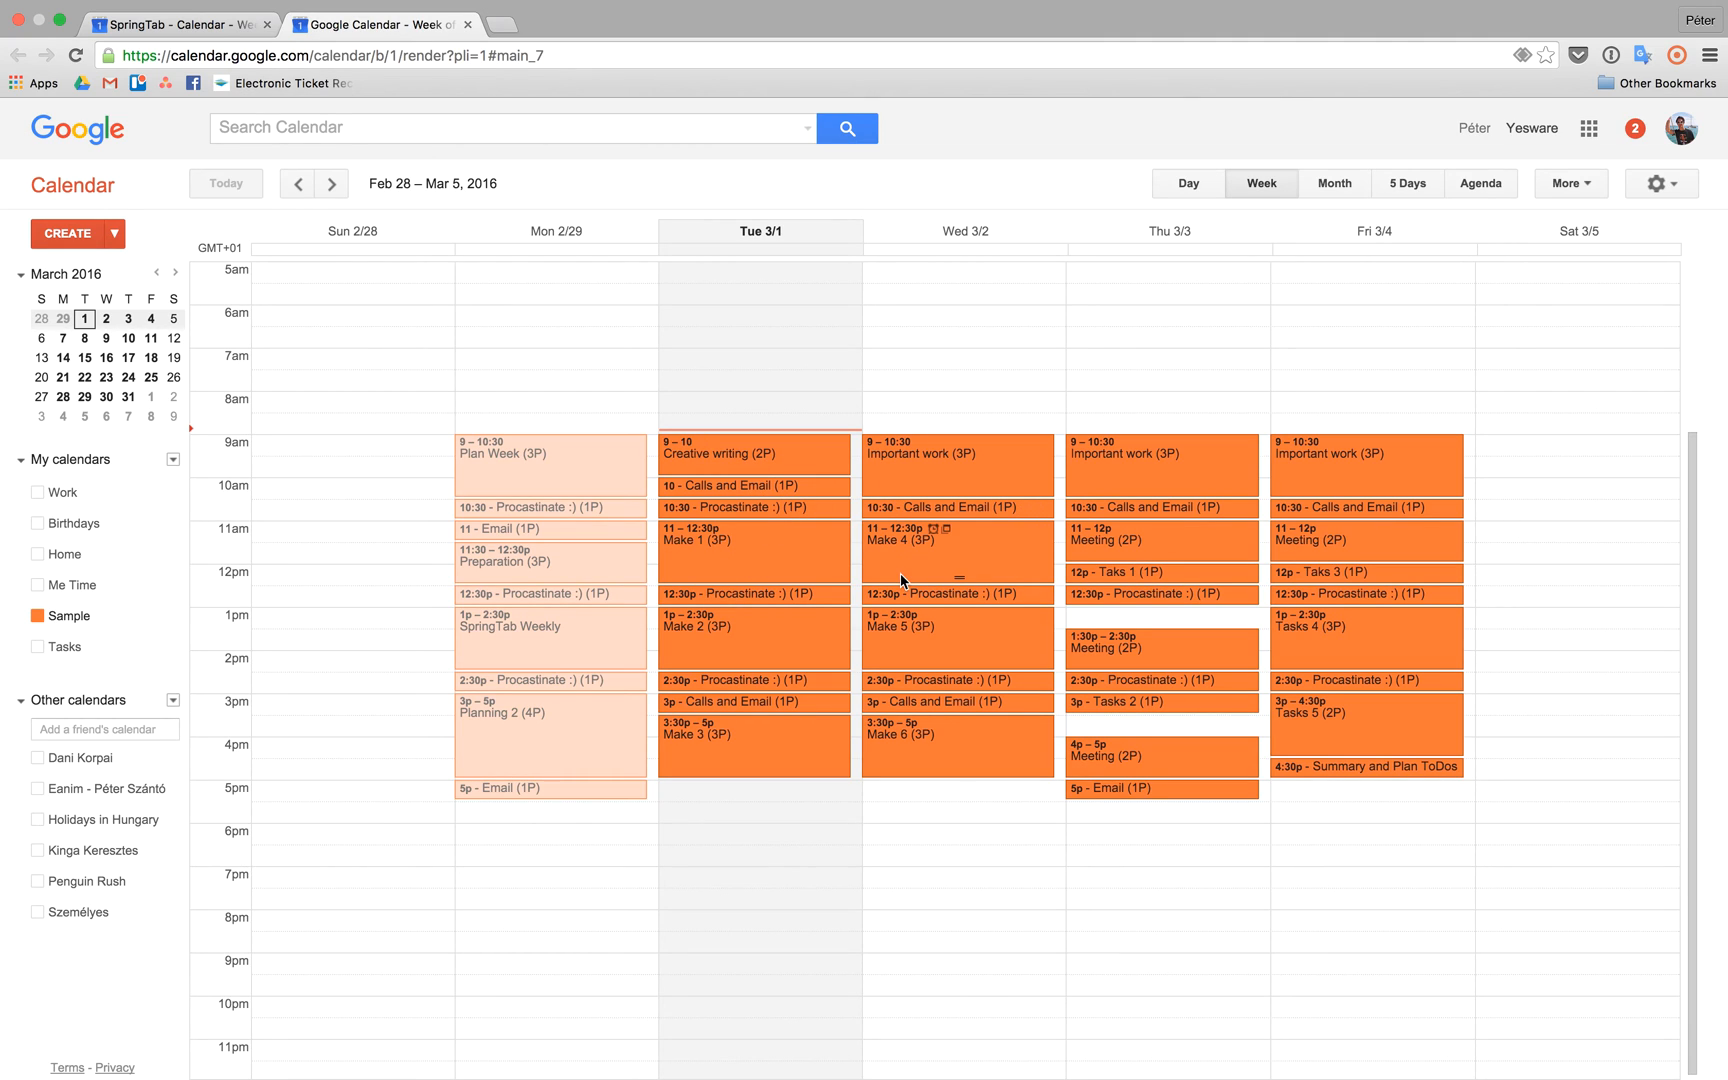
pyautogui.moveTo(532, 432)
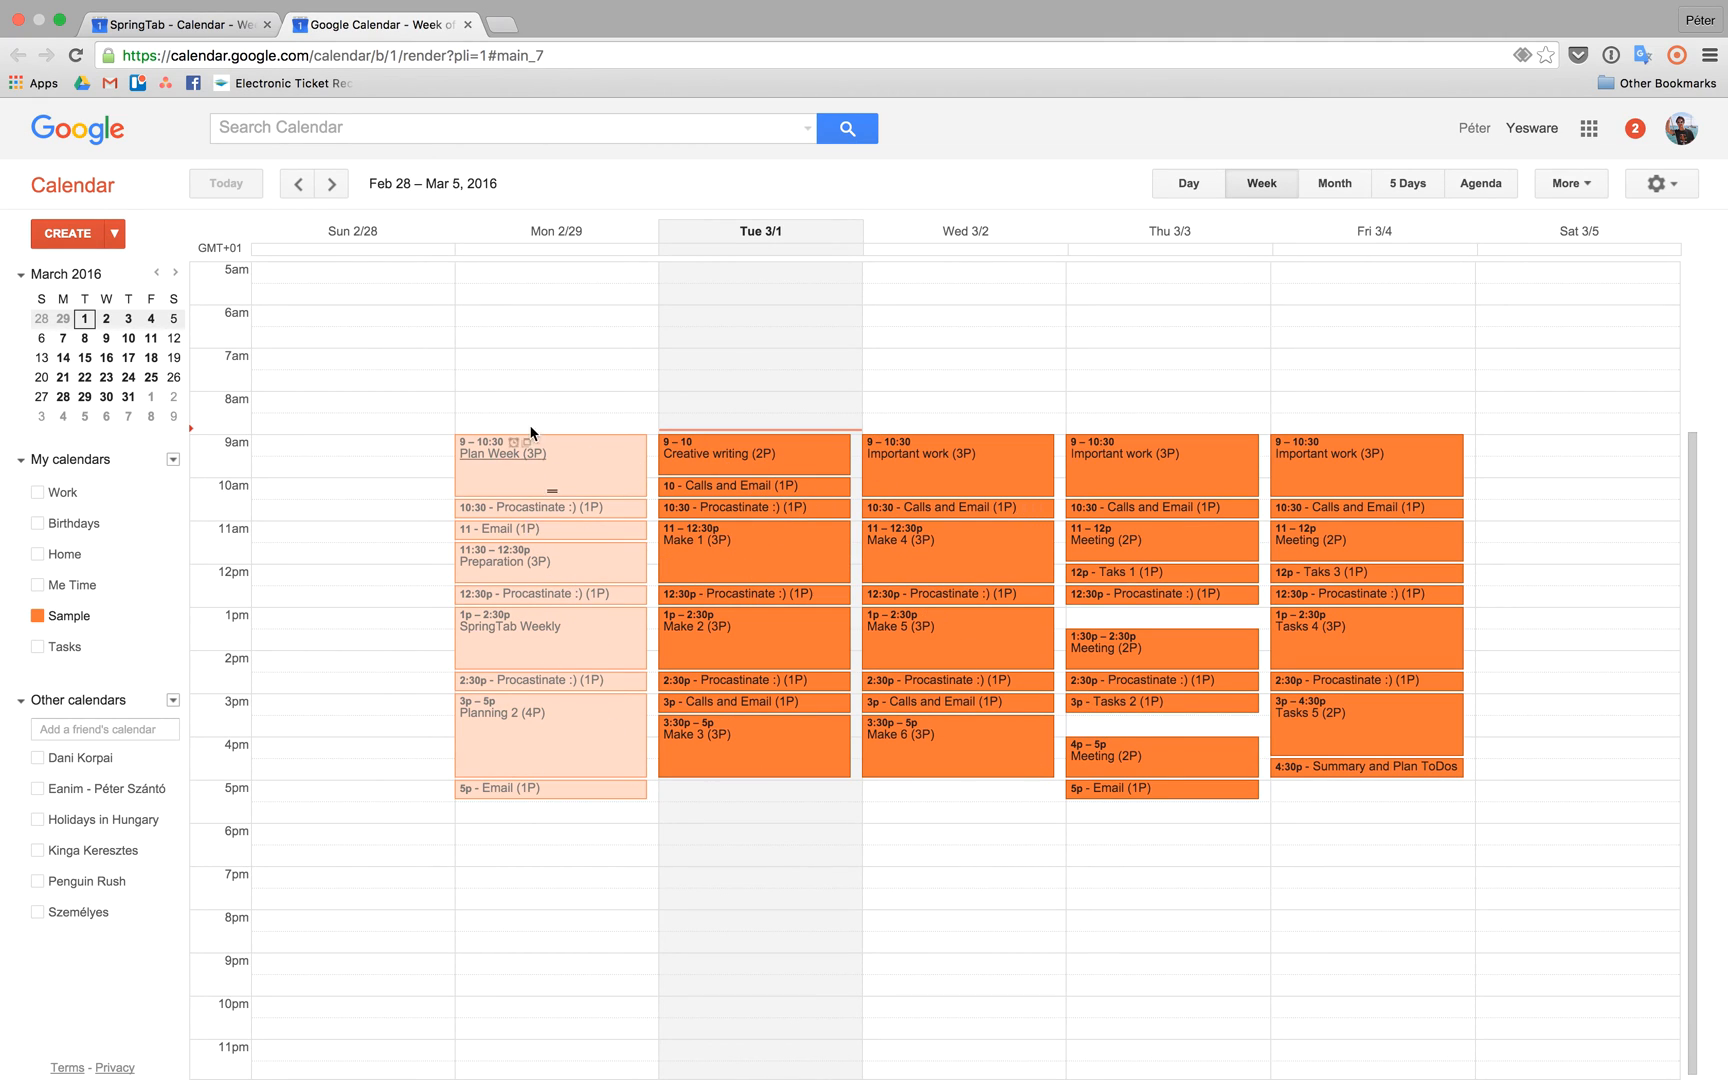
pyautogui.moveTo(612, 572)
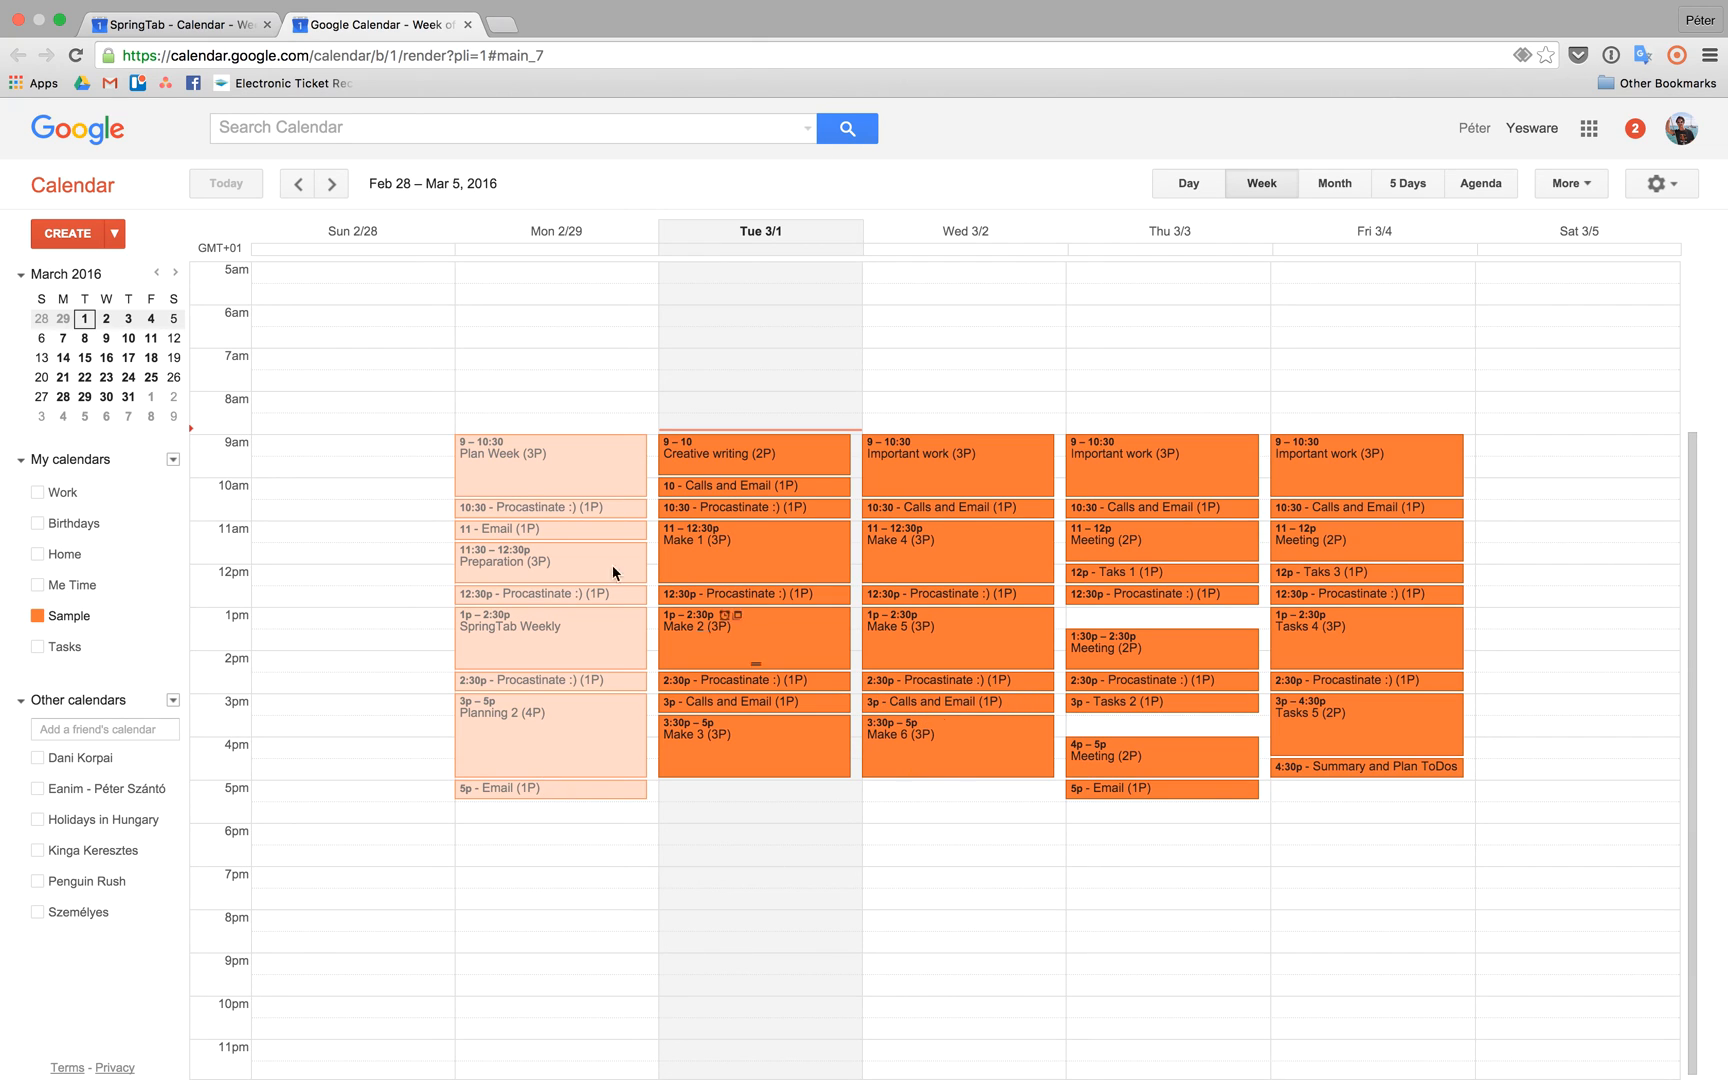
pyautogui.moveTo(352, 300)
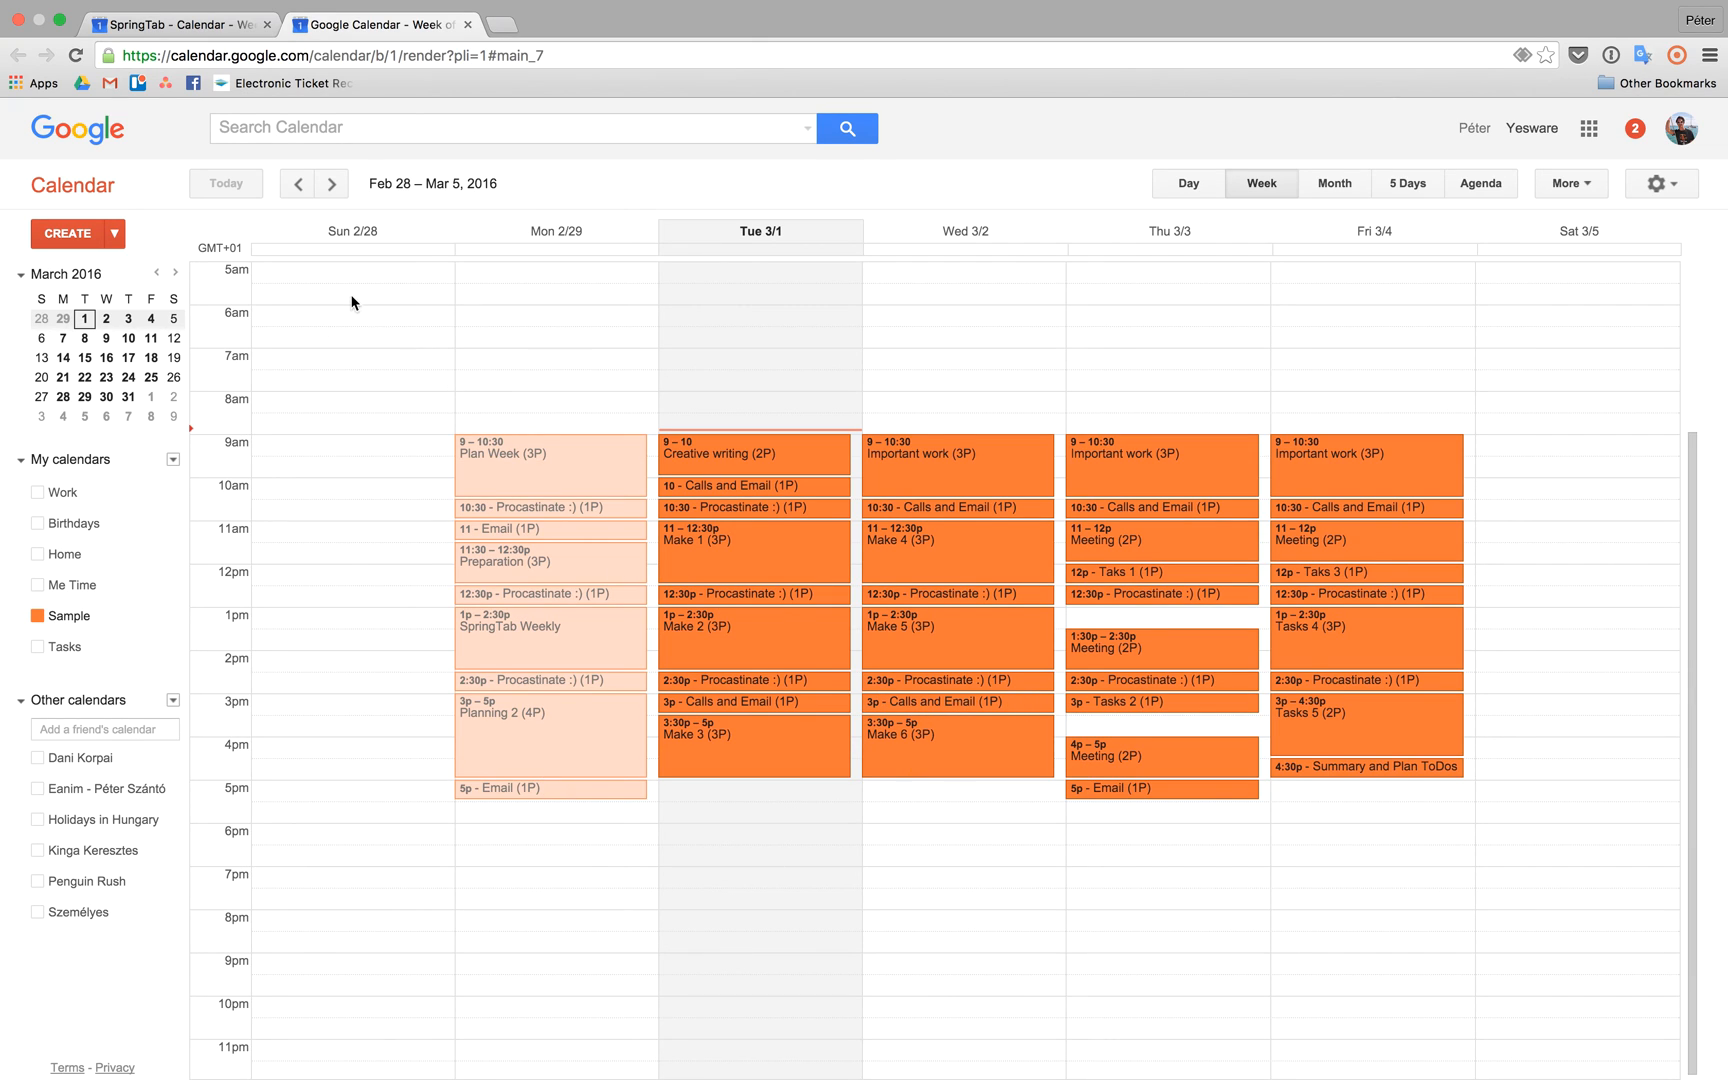
pyautogui.scroll(3)
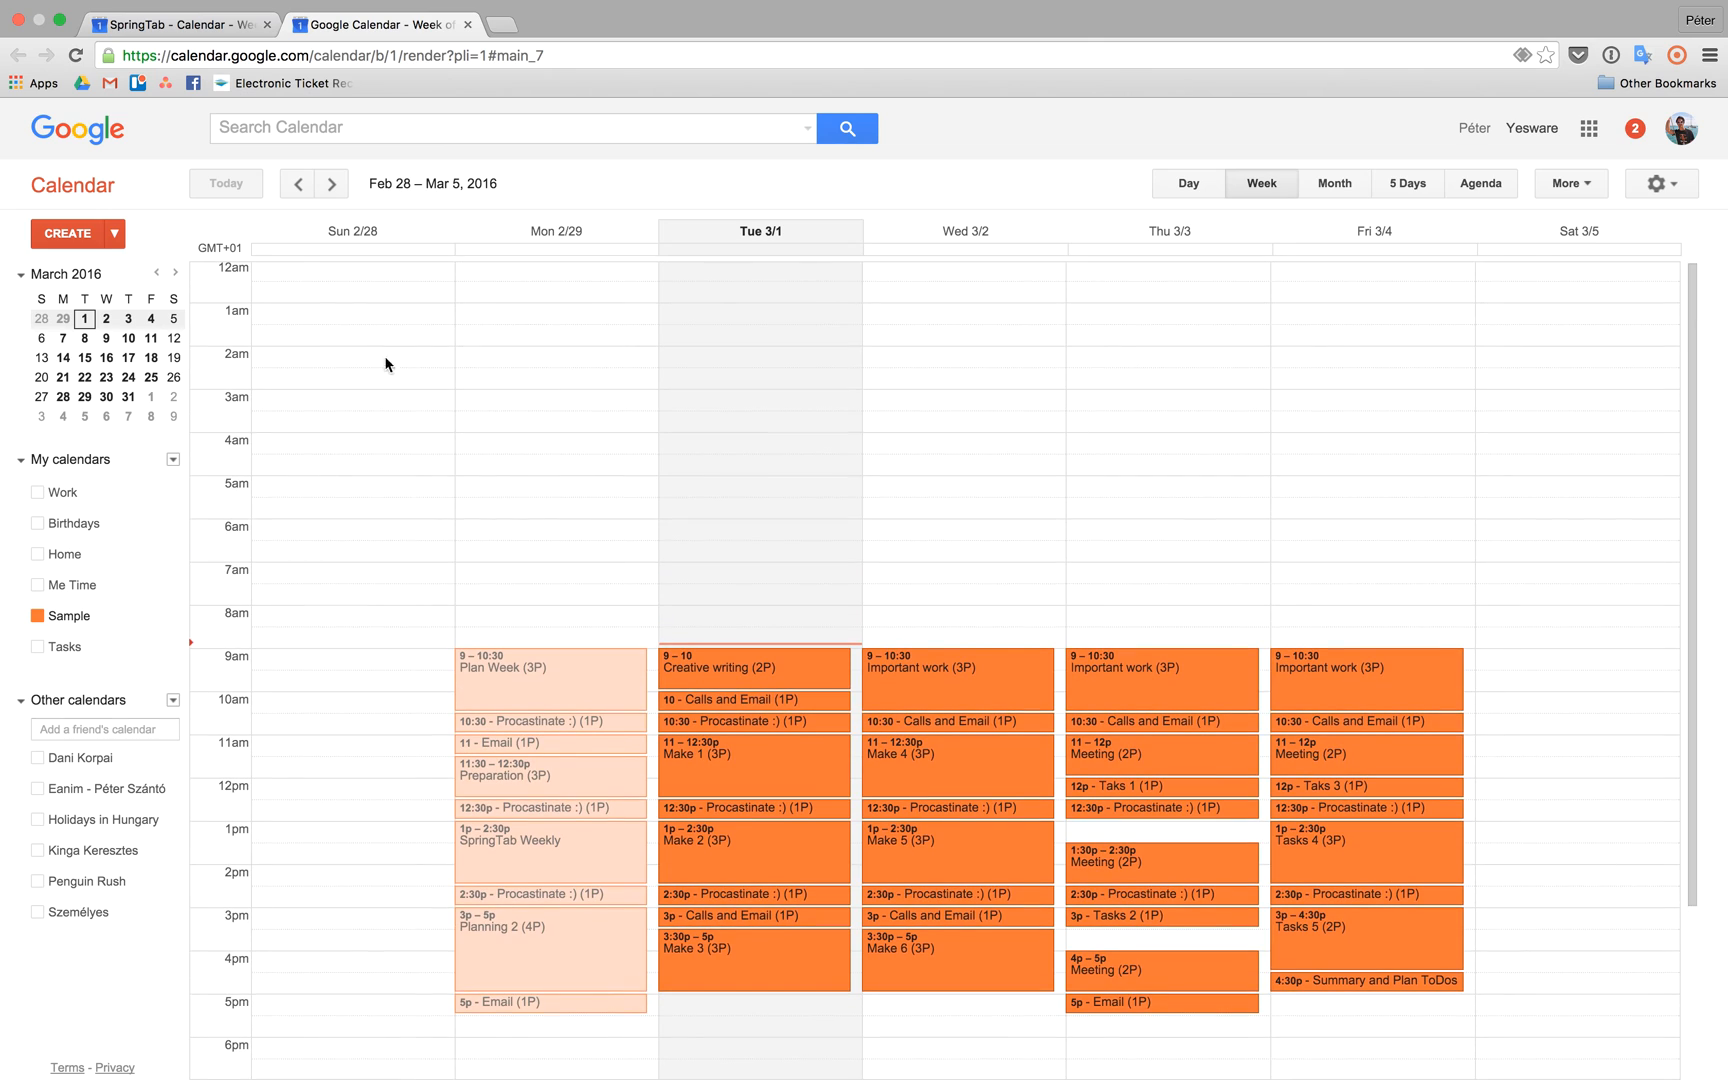
pyautogui.moveTo(310, 426)
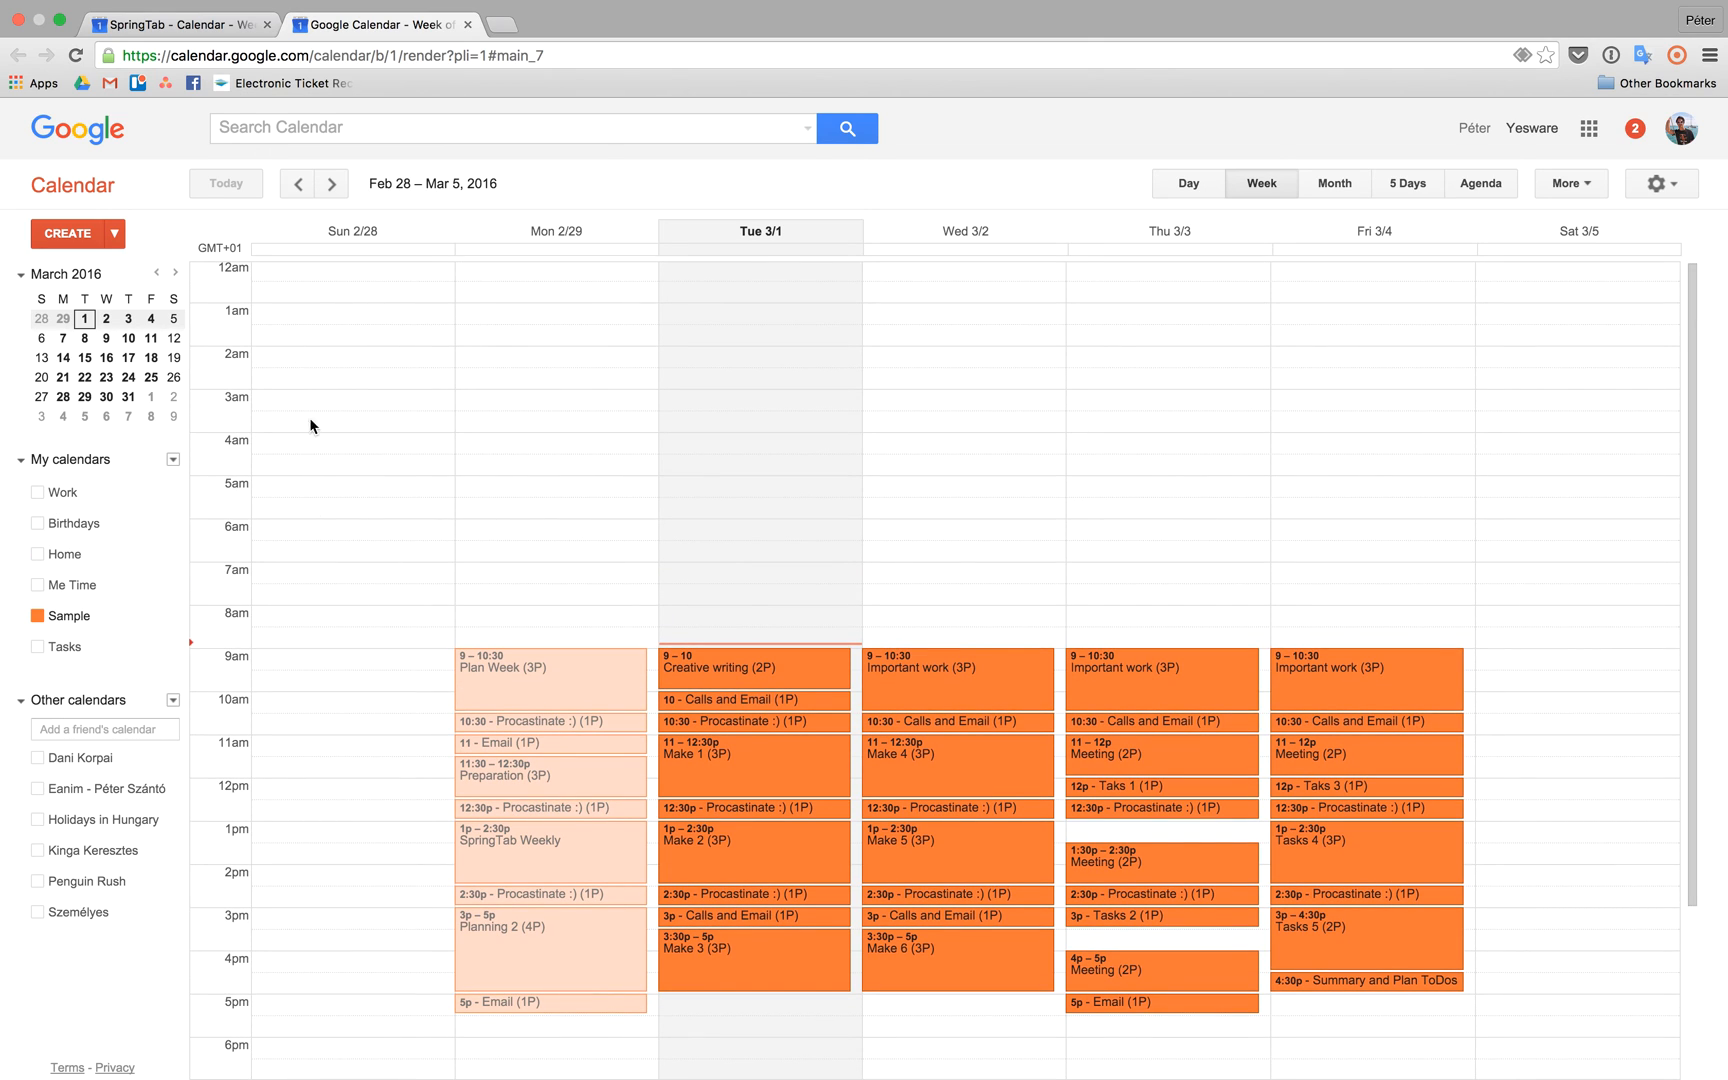
pyautogui.click(38, 554)
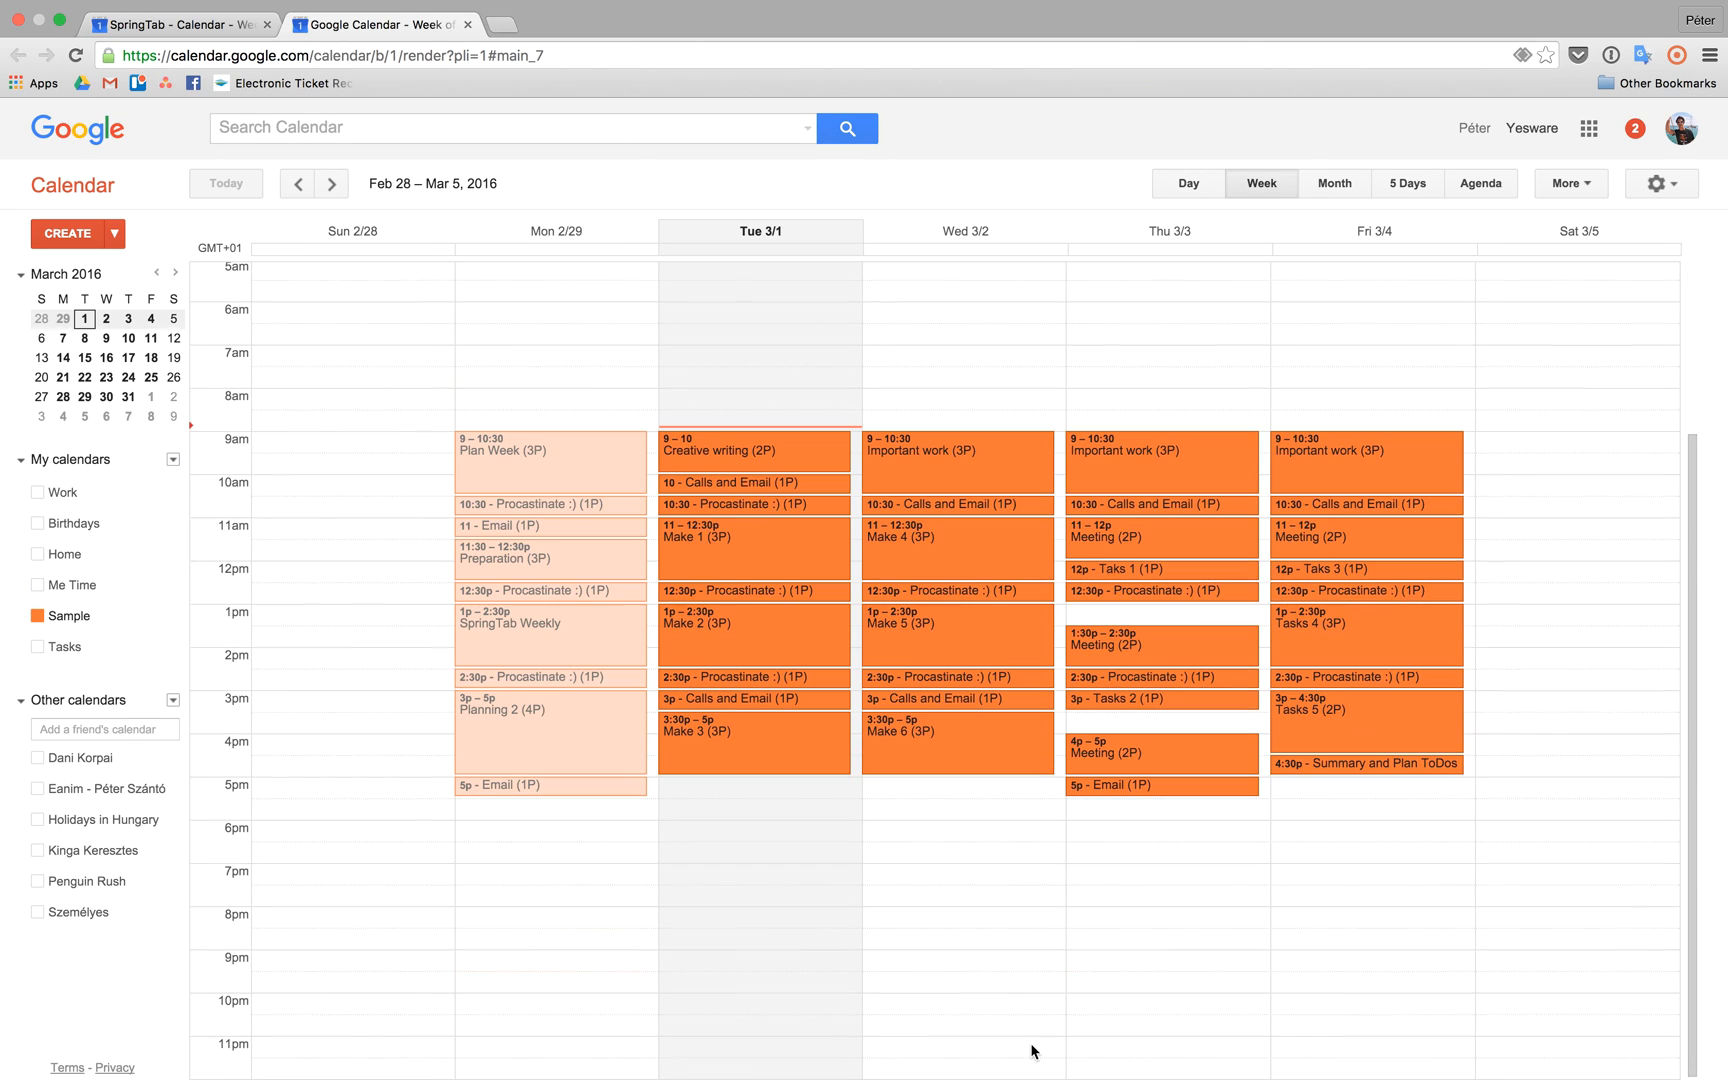
pyautogui.moveTo(1014, 702)
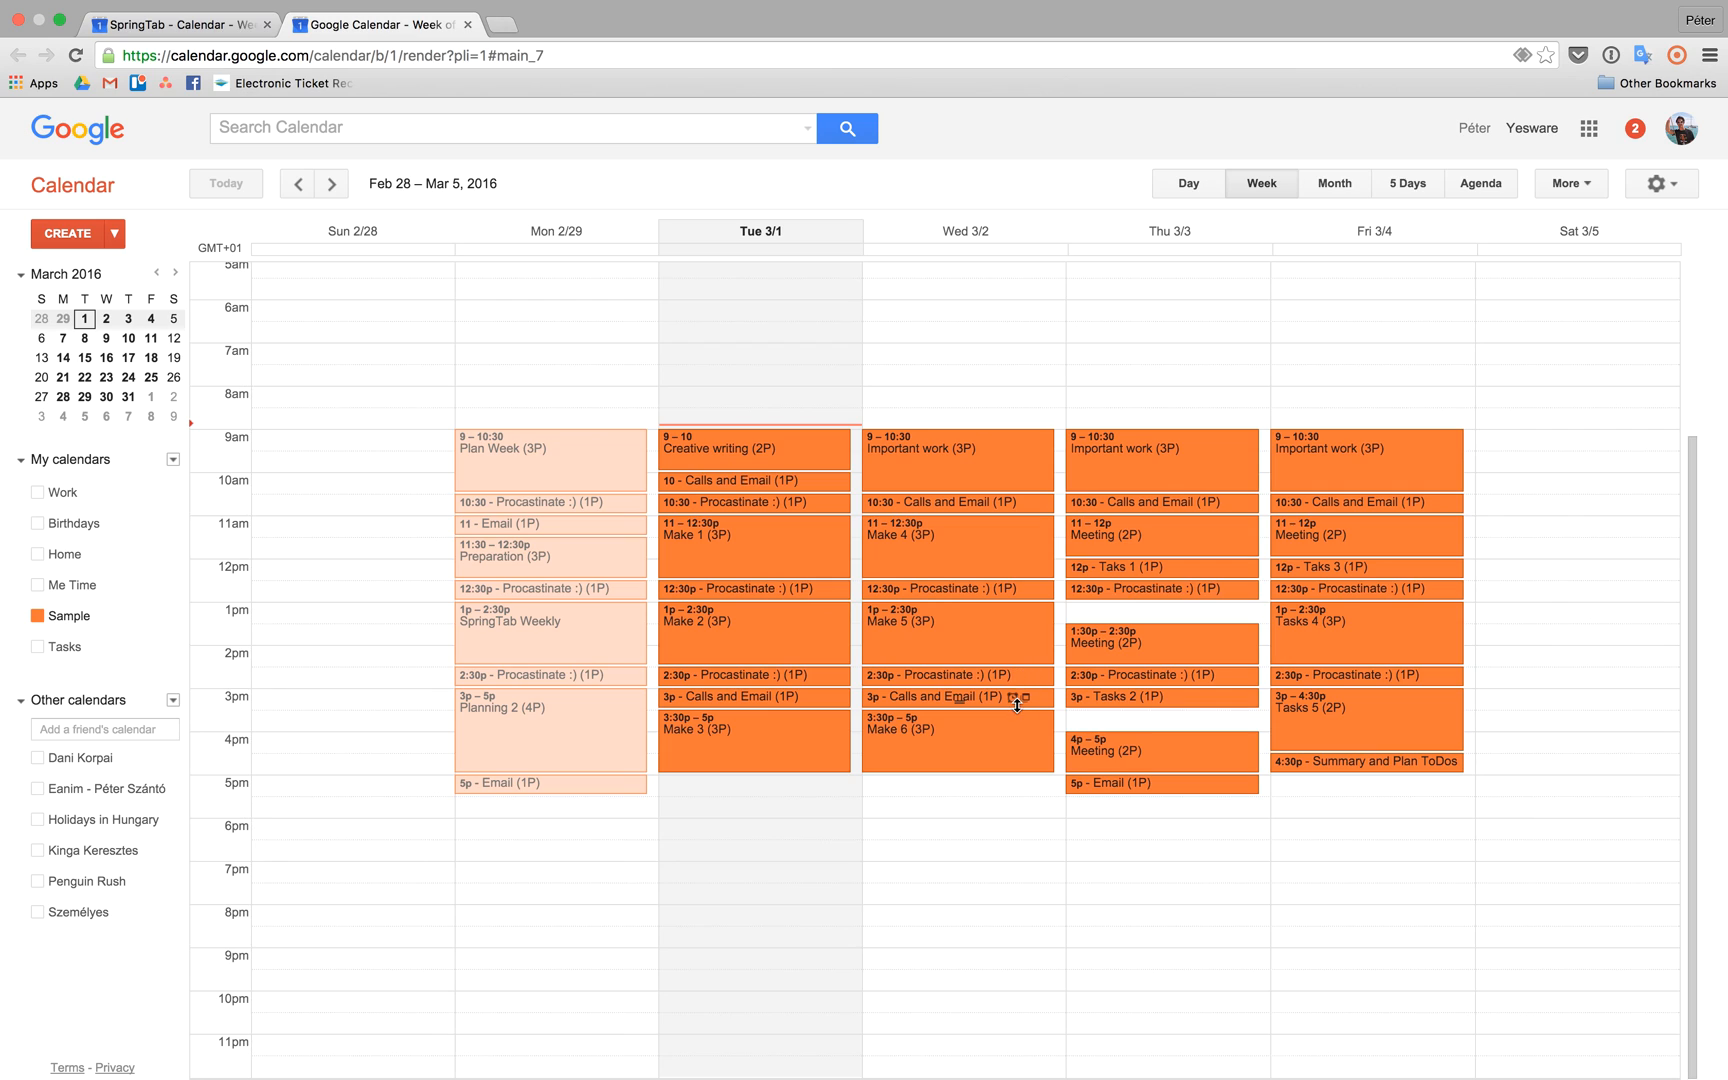
pyautogui.moveTo(854, 578)
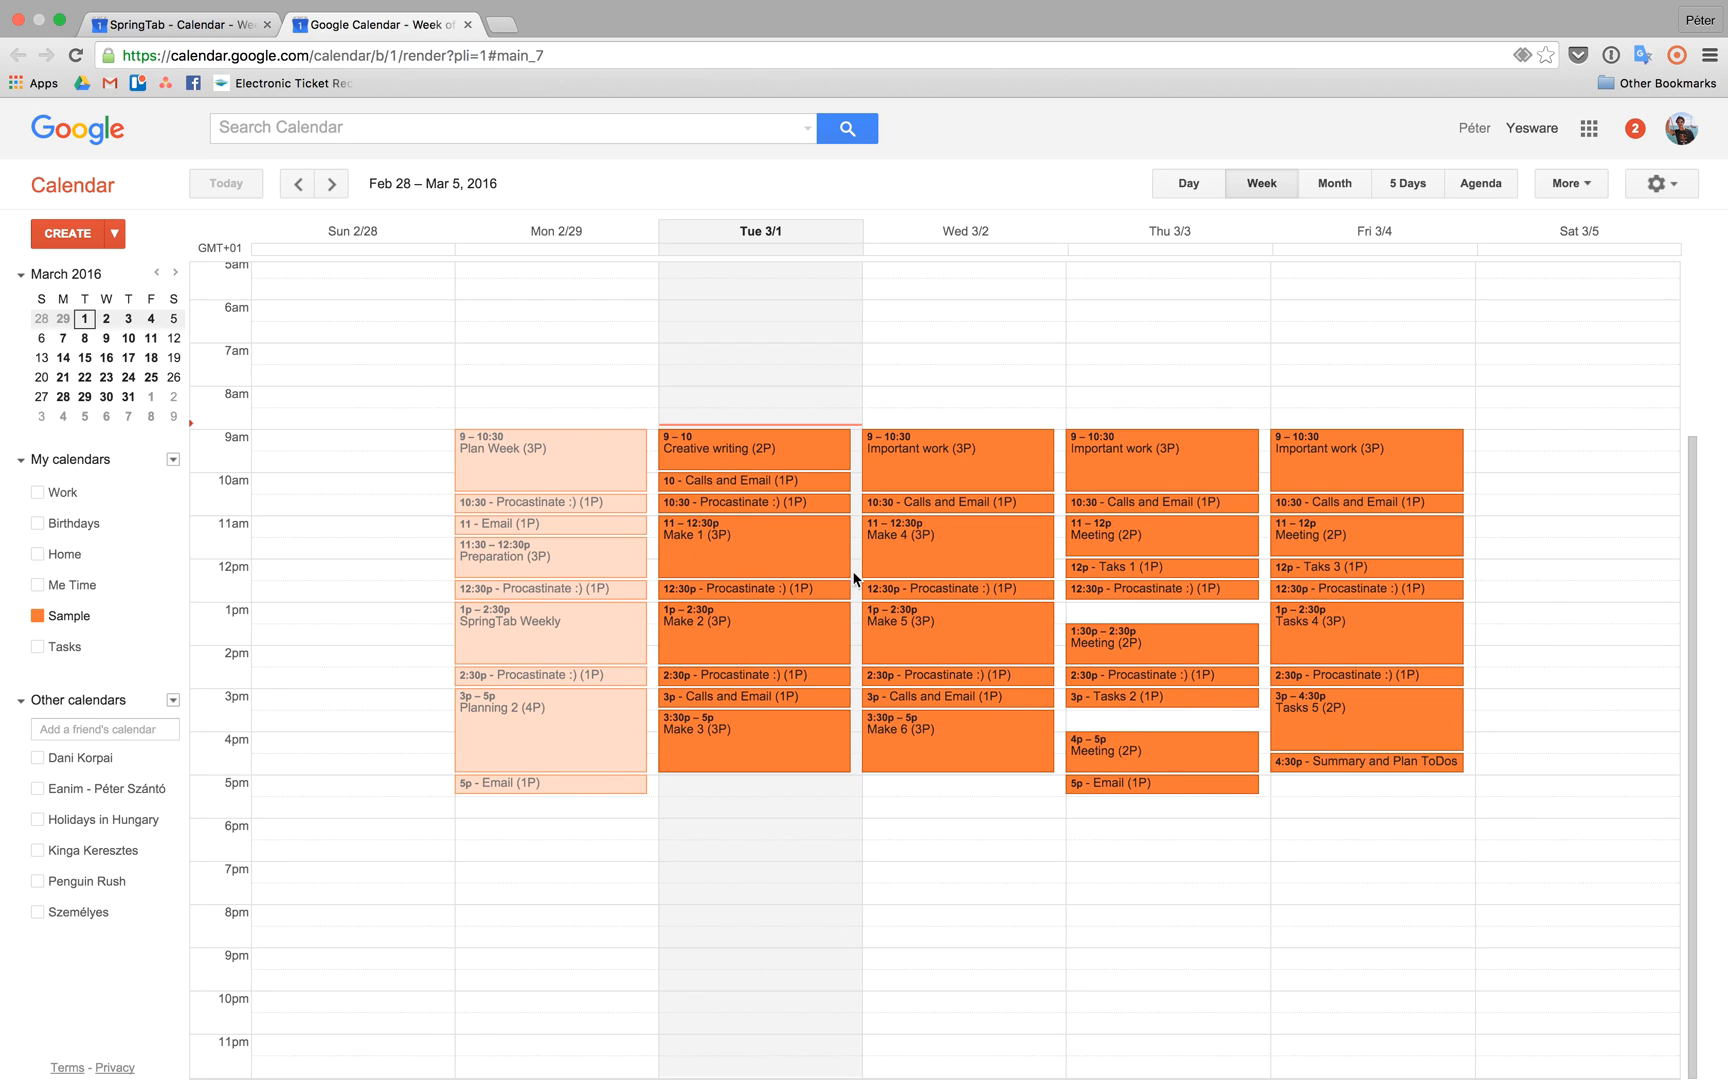
pyautogui.moveTo(876, 790)
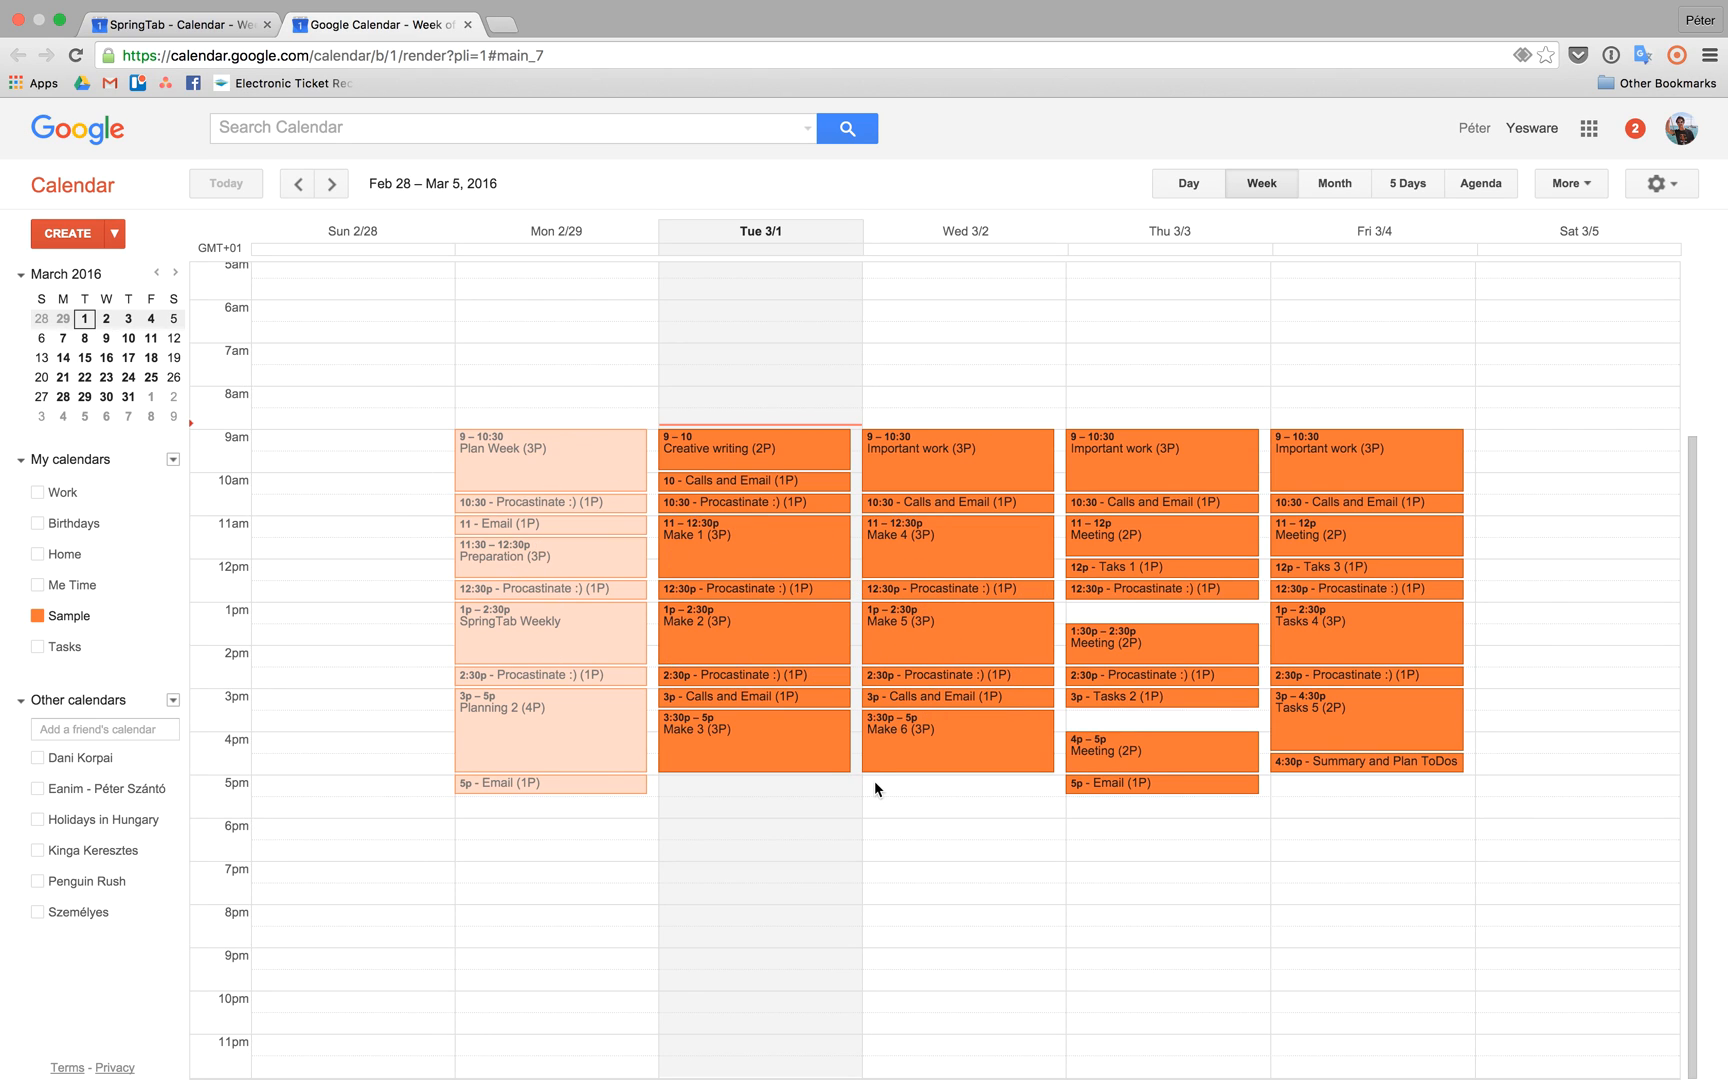